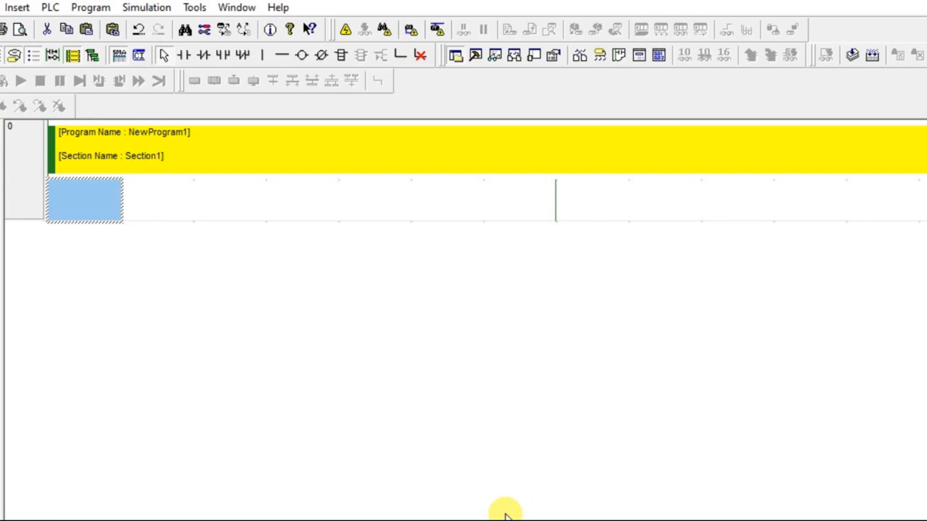
mouse_move(362, 74)
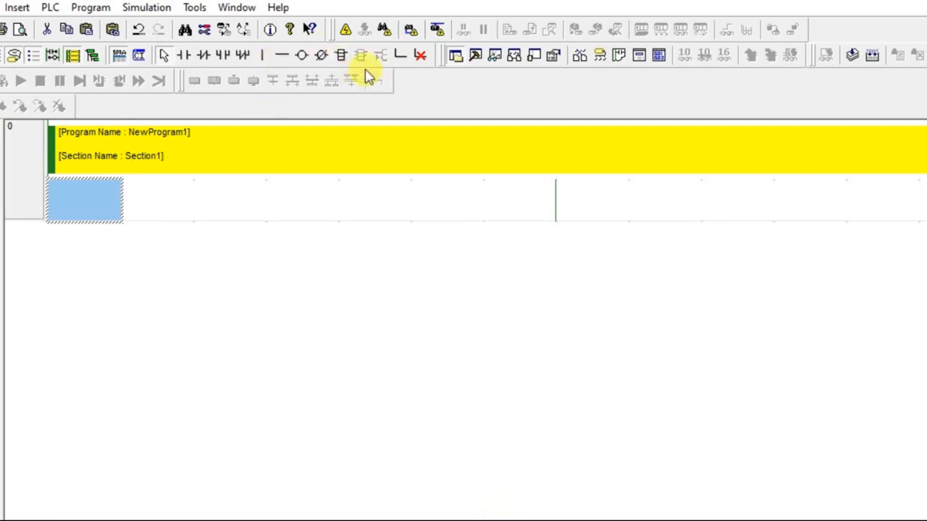
mouse_move(341, 55)
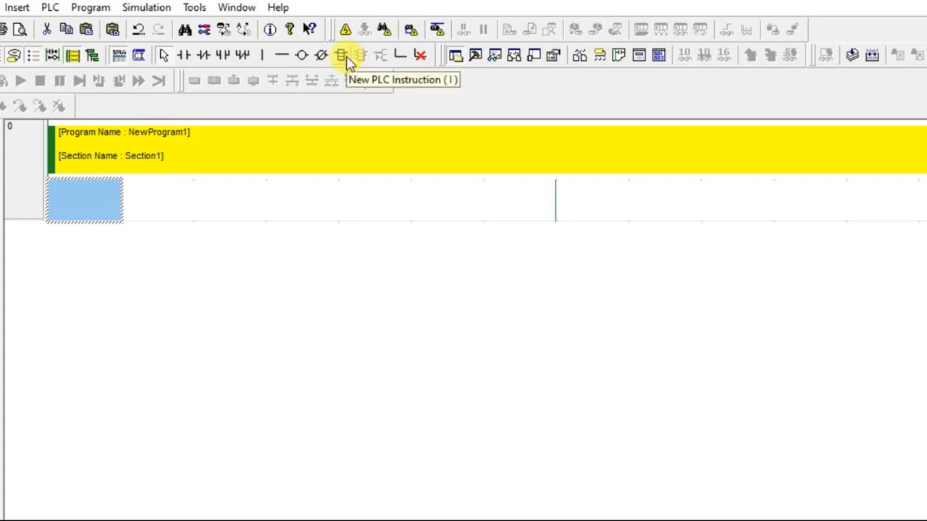
Step: Start a new instruction on the first rung and open the instruction finder
left_click(340, 55)
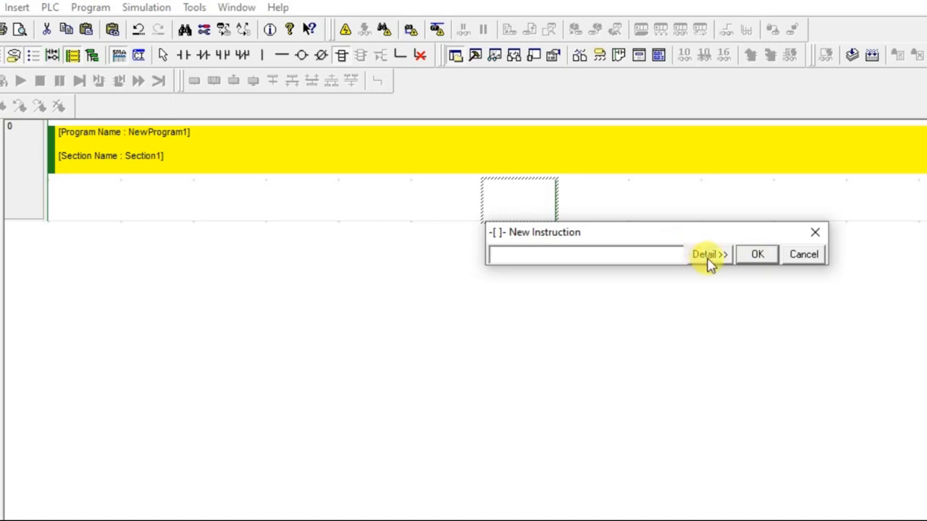
left_click(709, 255)
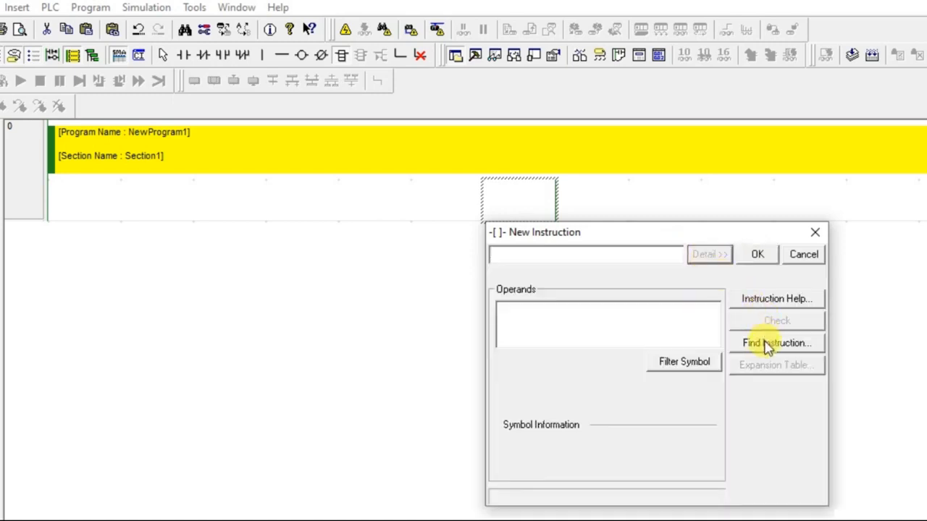
left_click(776, 342)
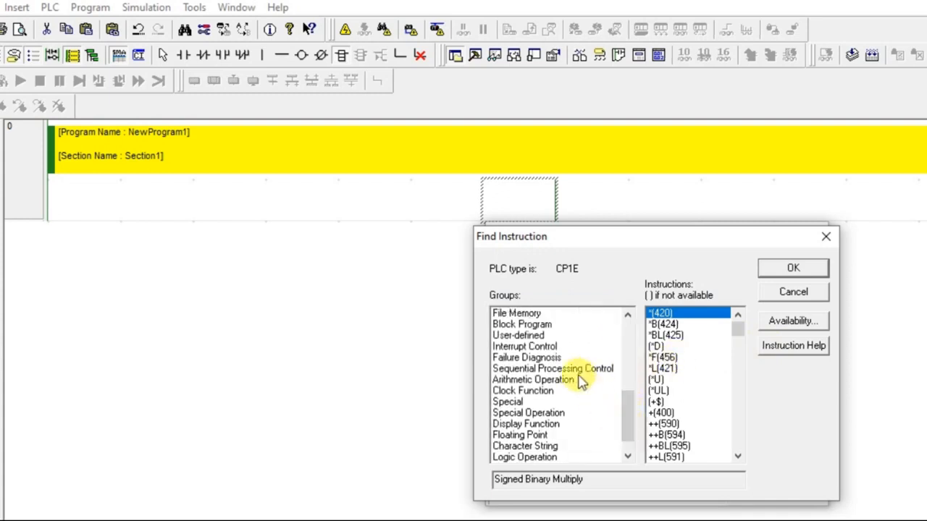
Step: Open the Arithmetic Operation group and review +(400), +B(404), +BC(406) and +BCL(407)
left_click(533, 379)
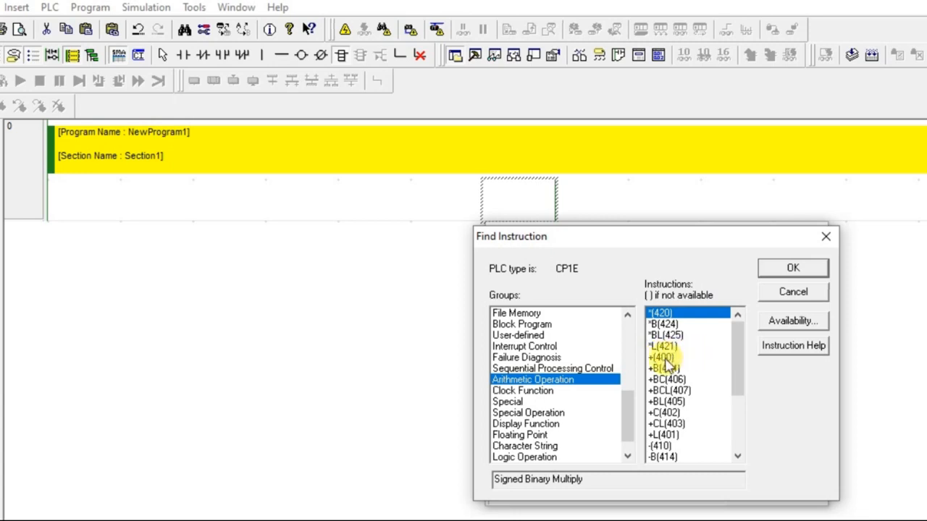
left_click(663, 357)
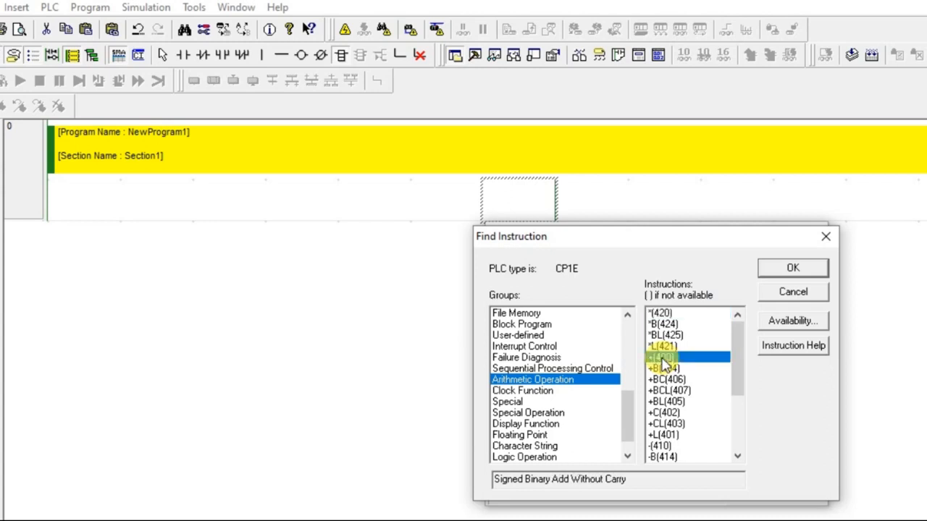
left_click(662, 357)
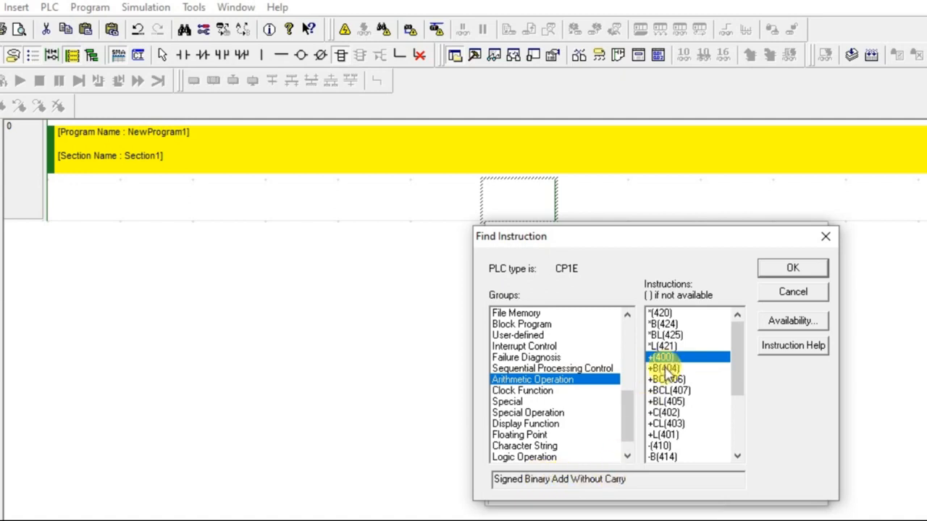
left_click(664, 368)
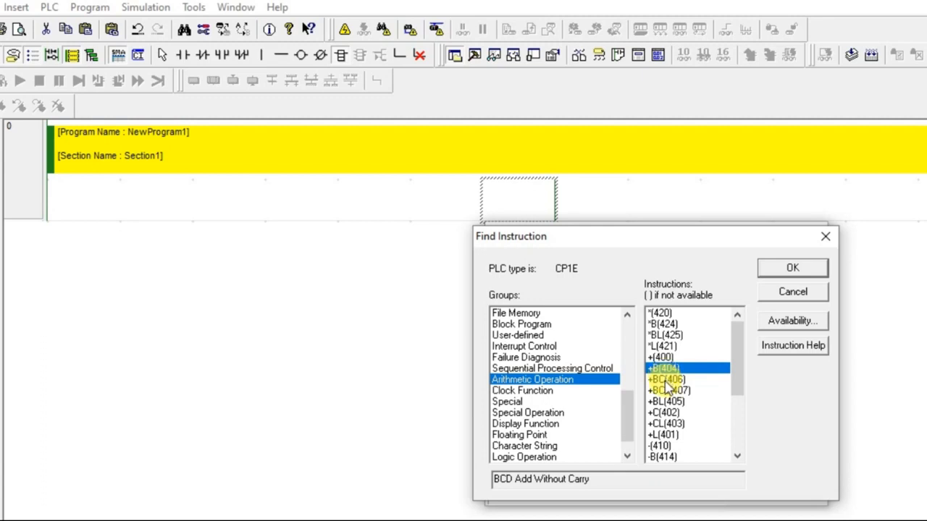
left_click(665, 380)
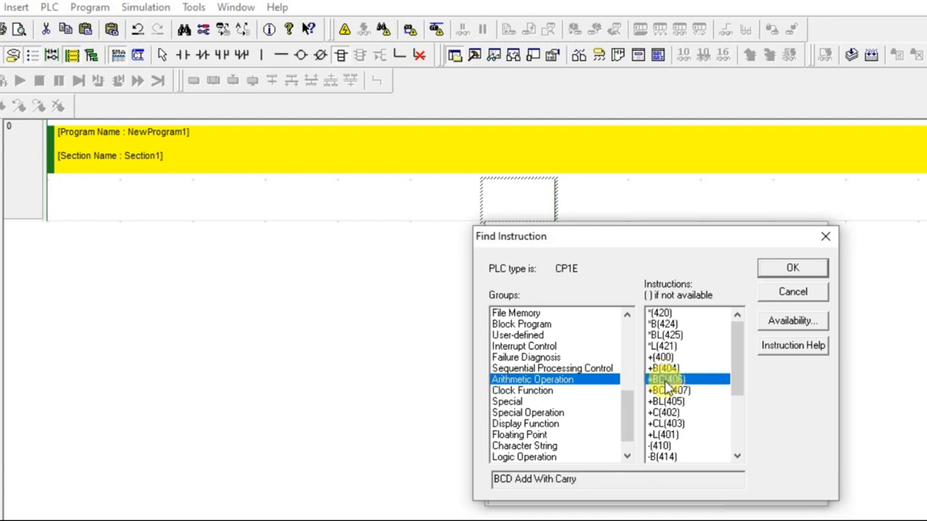
left_click(669, 391)
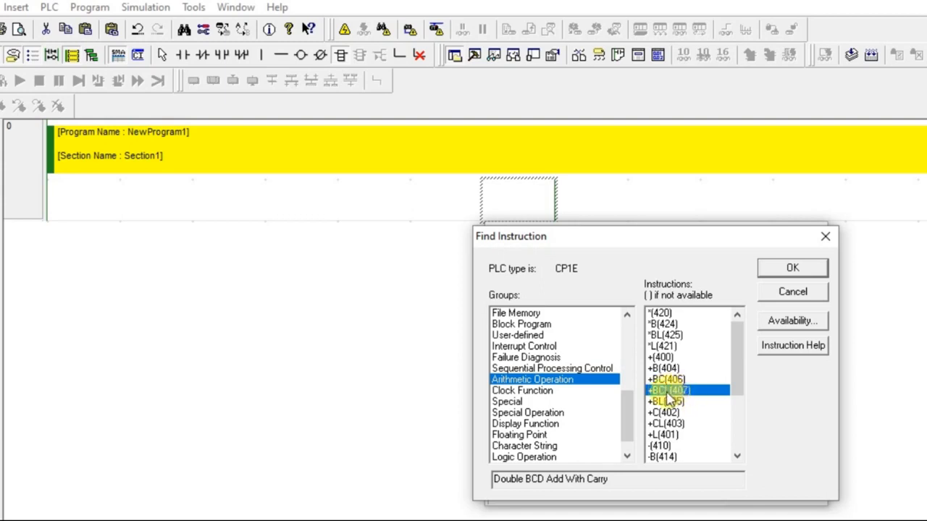
left_click(666, 391)
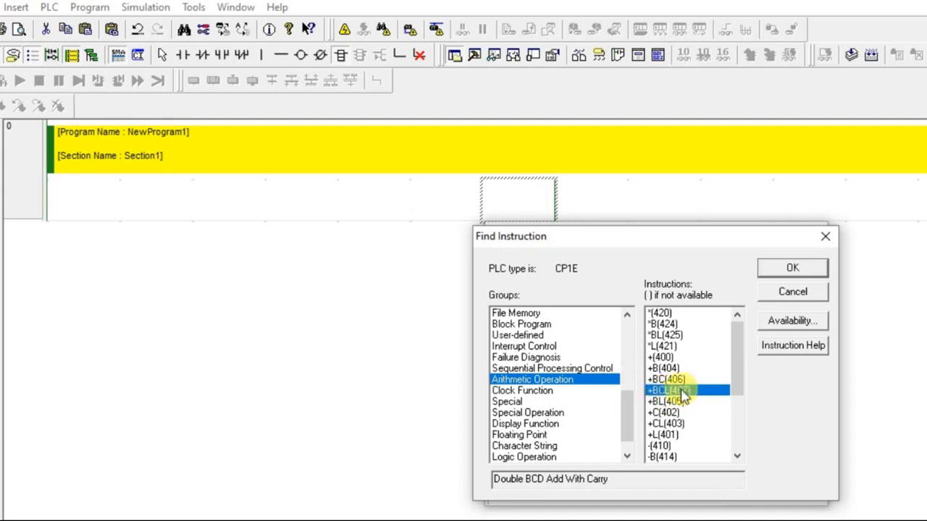
Step: Compare +BL(405), +C(402), +CL(403) and +L(401), then select +(400)
left_click(664, 401)
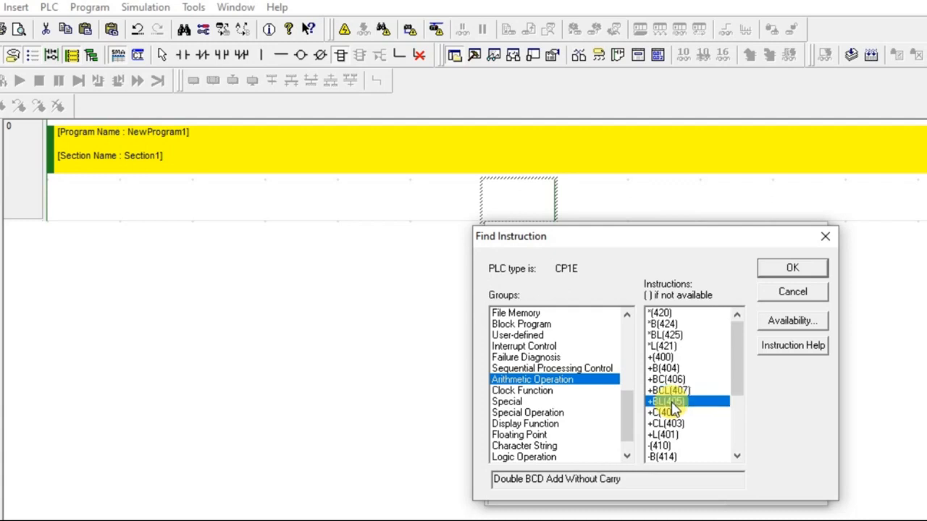
left_click(664, 412)
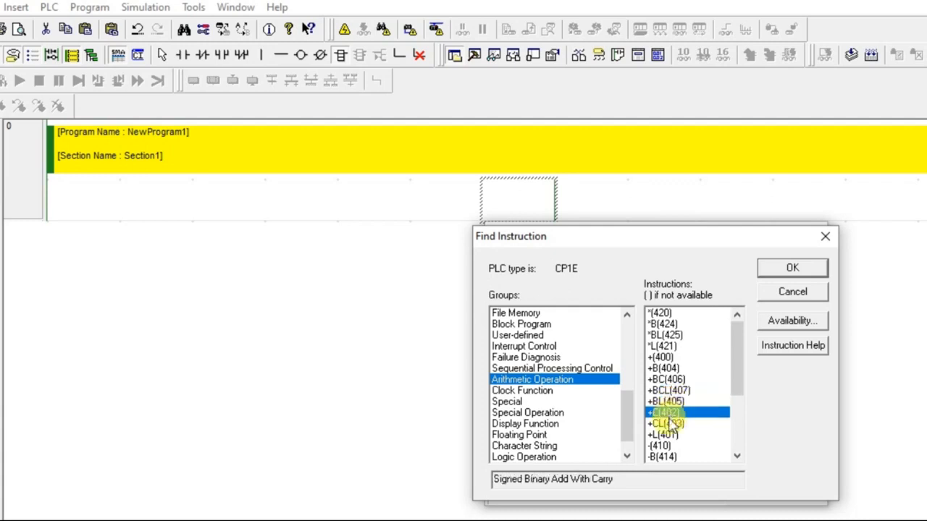
left_click(664, 435)
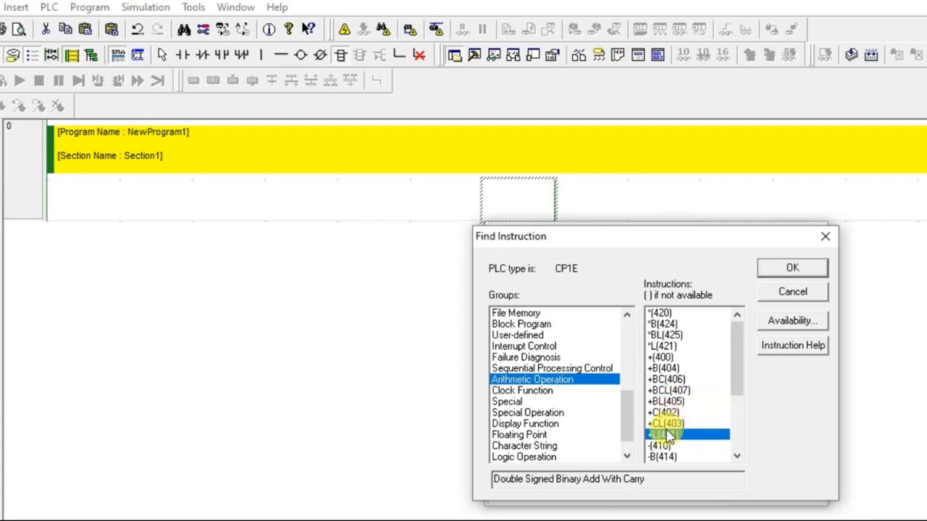
left_click(664, 423)
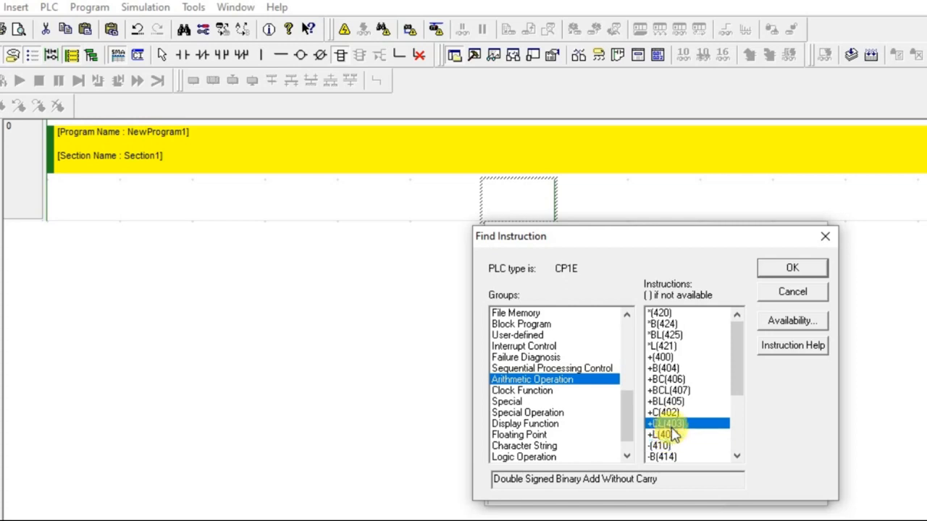
left_click(687, 422)
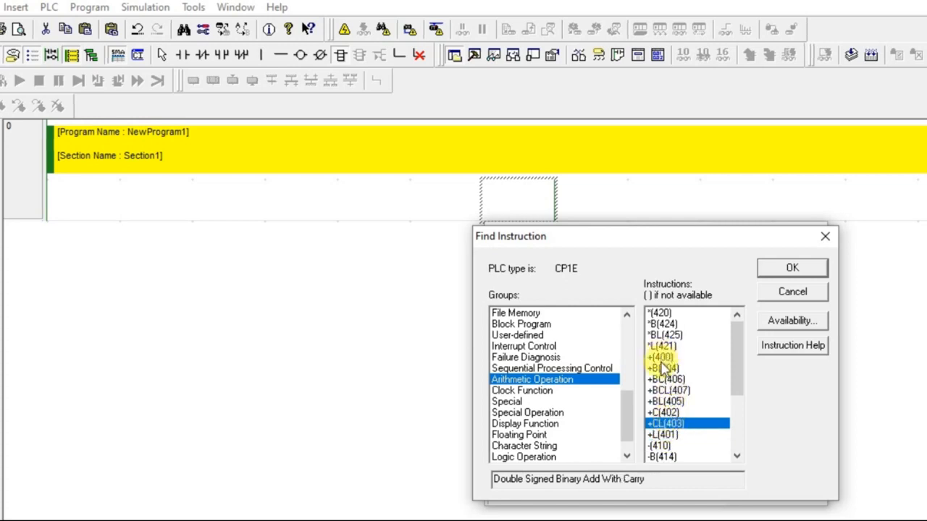
left_click(660, 357)
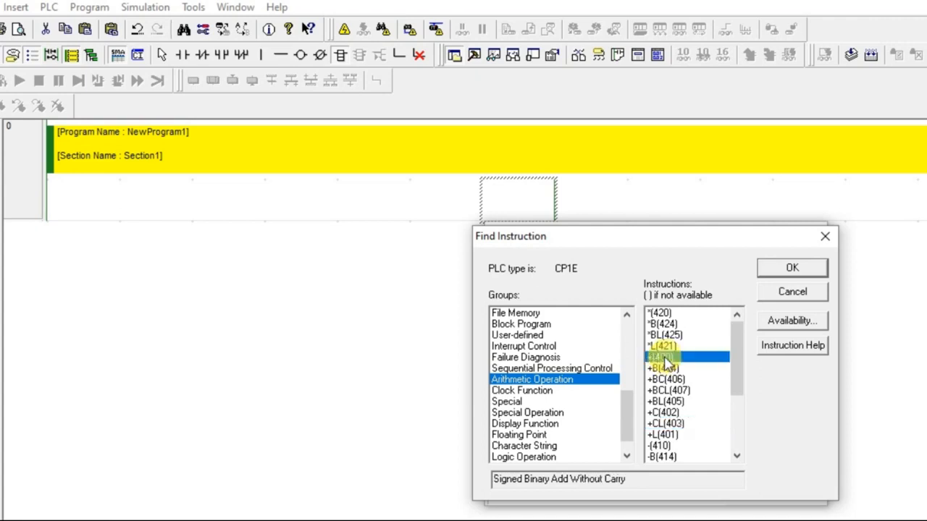
left_click(663, 357)
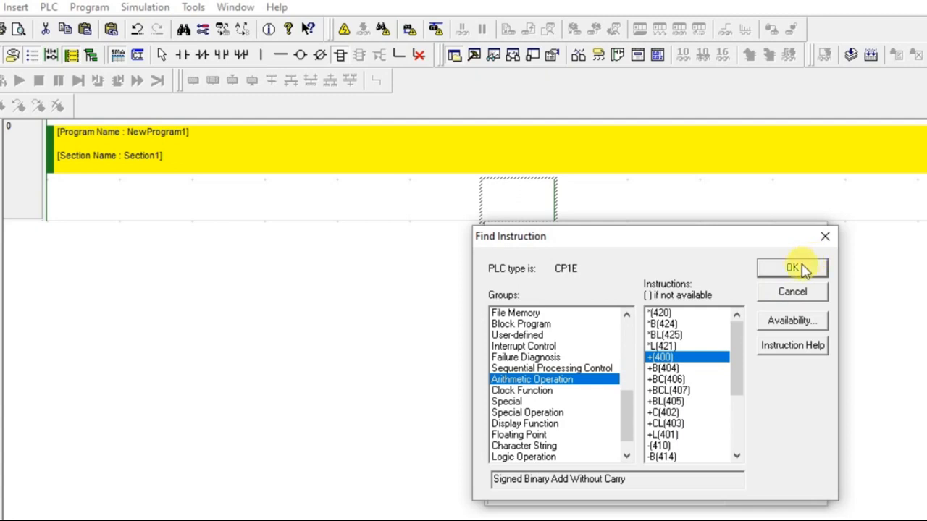
Step: Confirm +(400) and place the block on the rung with D0 as the first operand
left_click(792, 267)
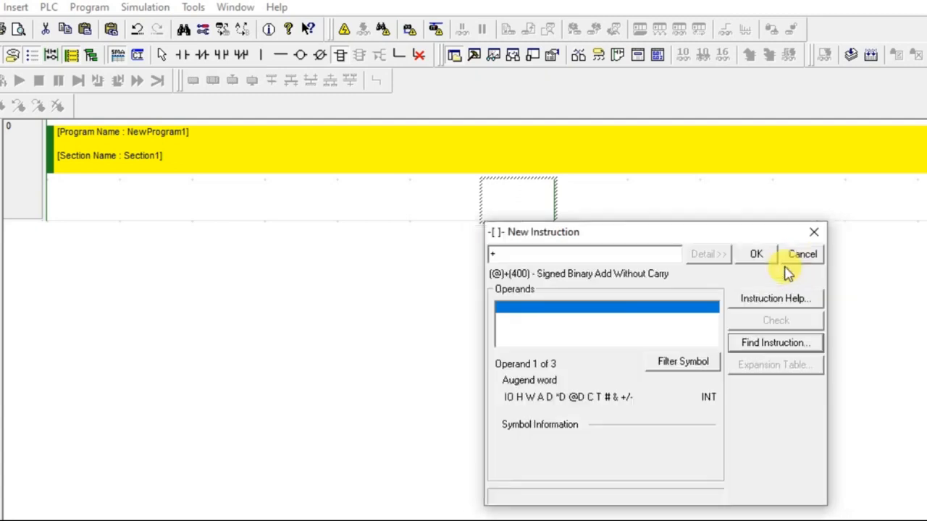
mouse_move(590, 300)
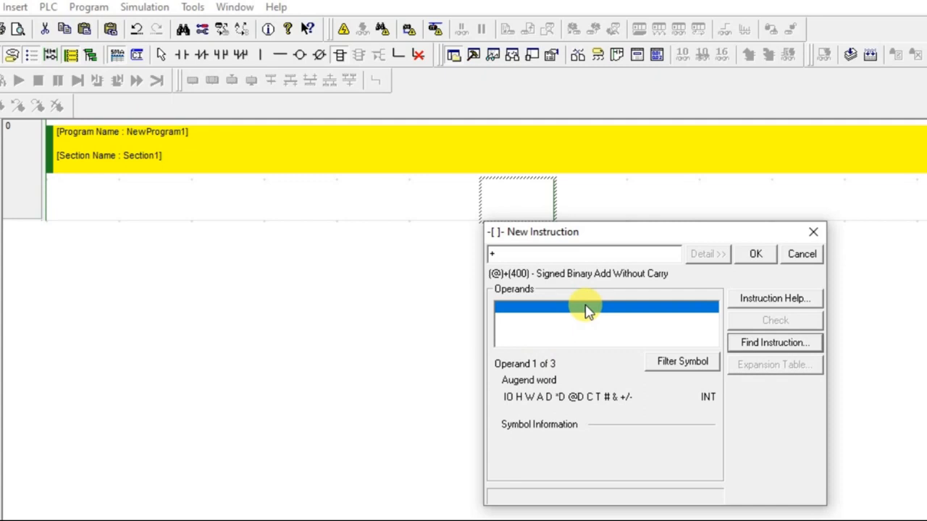
left_click(587, 307)
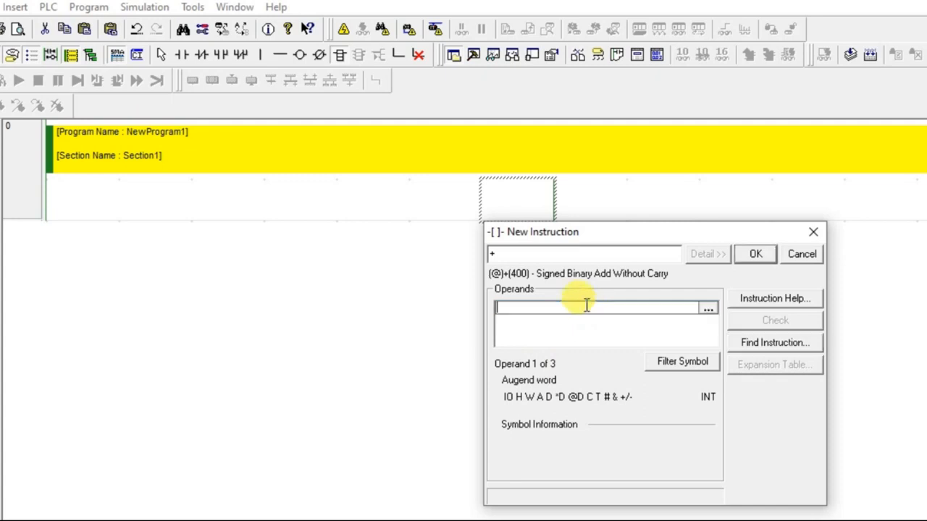
type("d")
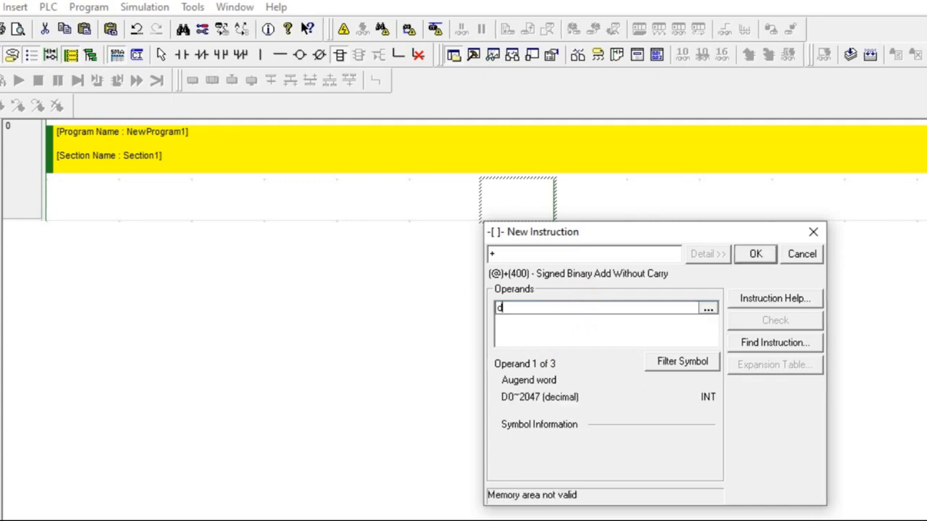
type("0")
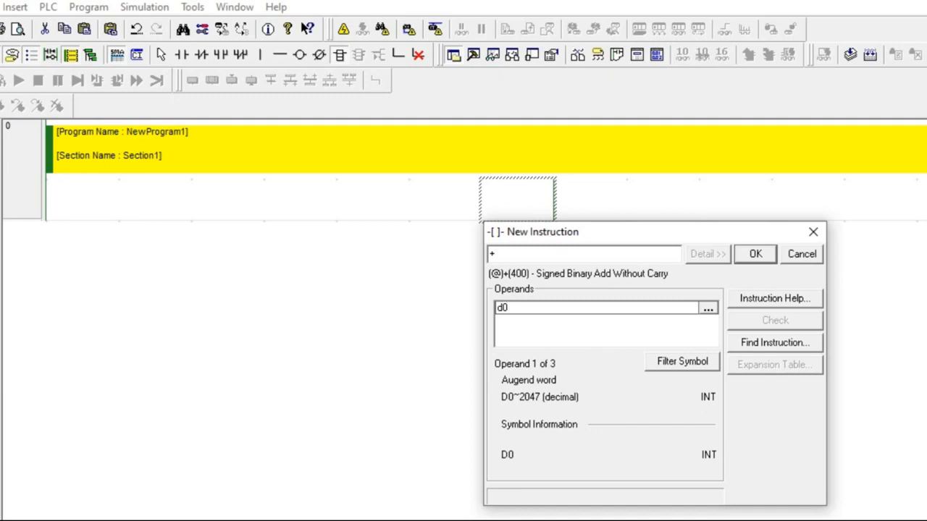
left_click(754, 253)
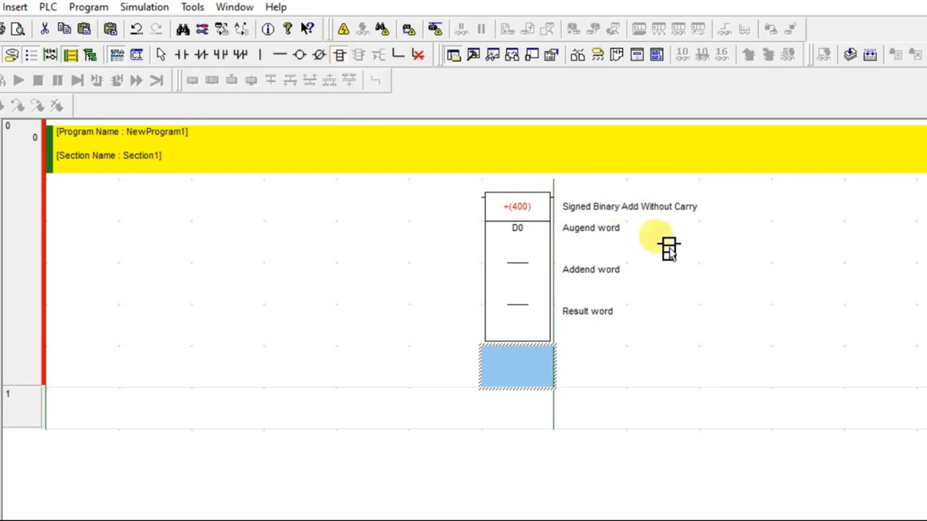
mouse_move(551, 246)
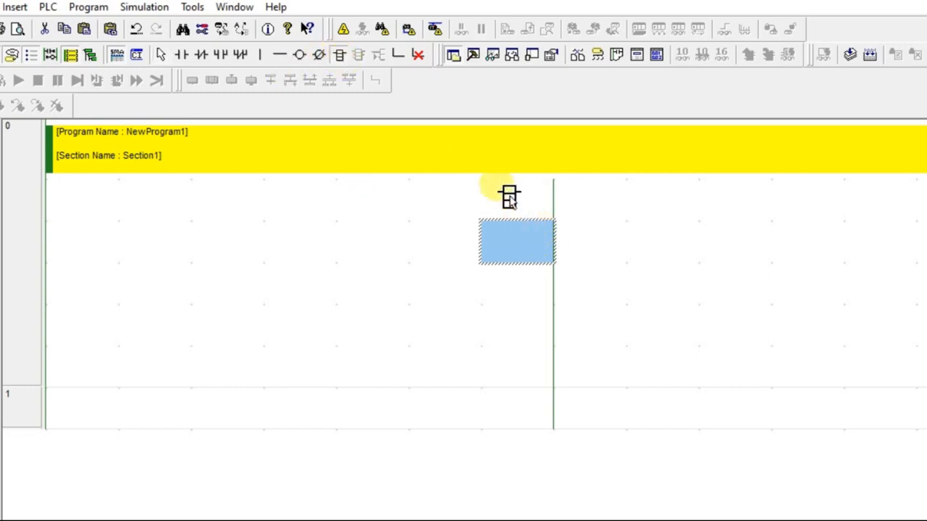
Step: Enter a +(400) instruction on rung 0 with operands D0, D1 and D2
double_click(516, 195)
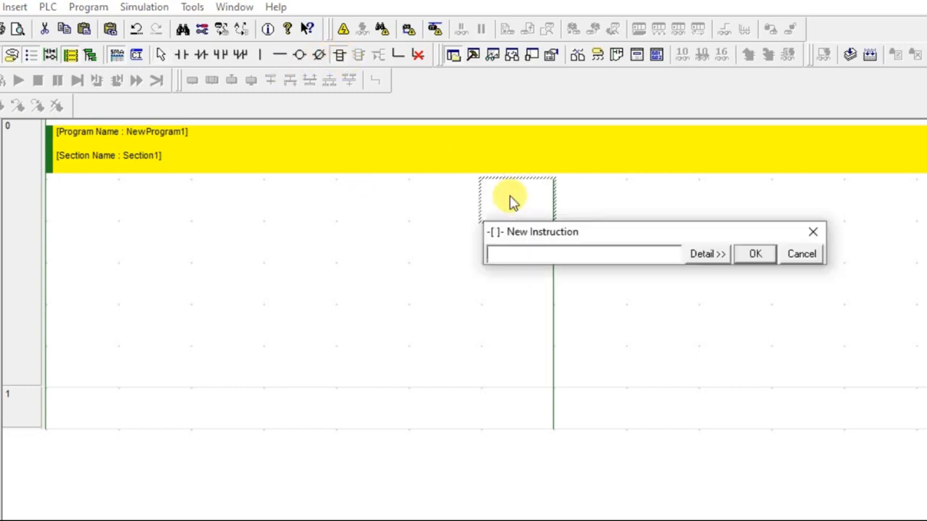
type("+")
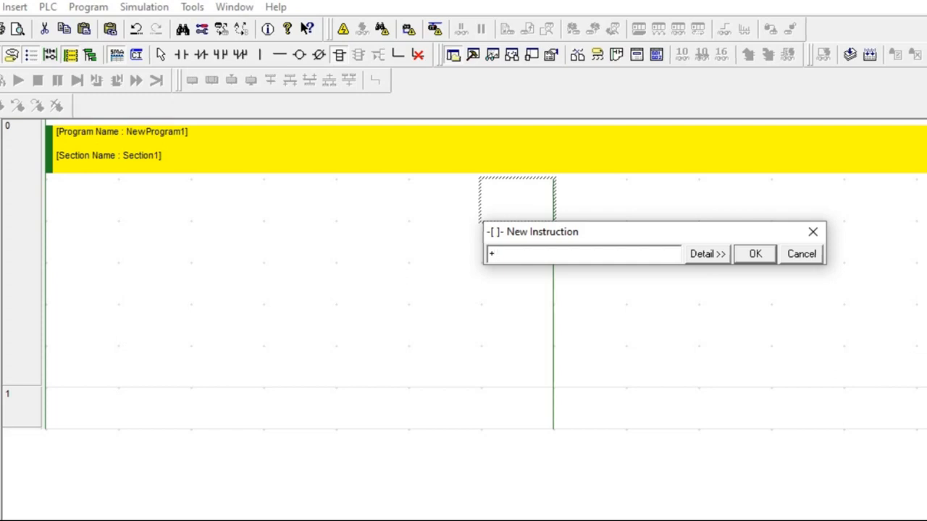
type("d0")
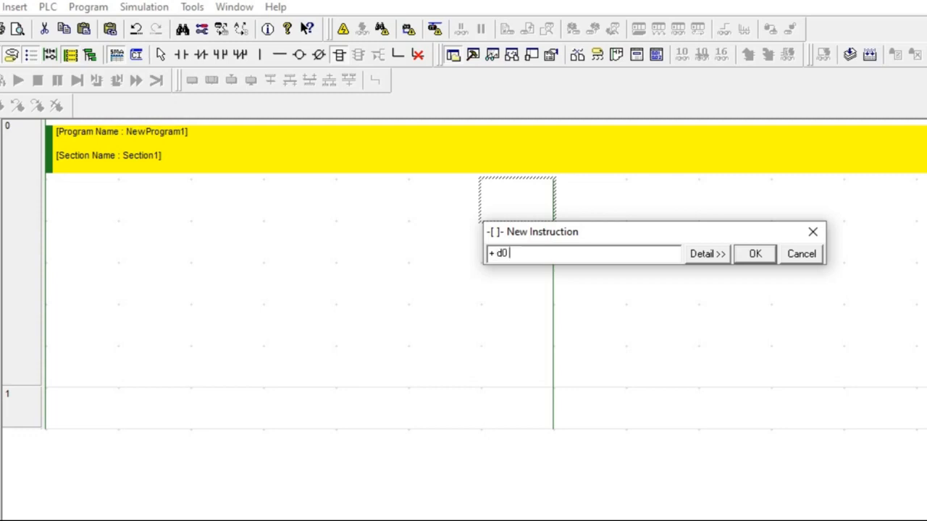
type("d")
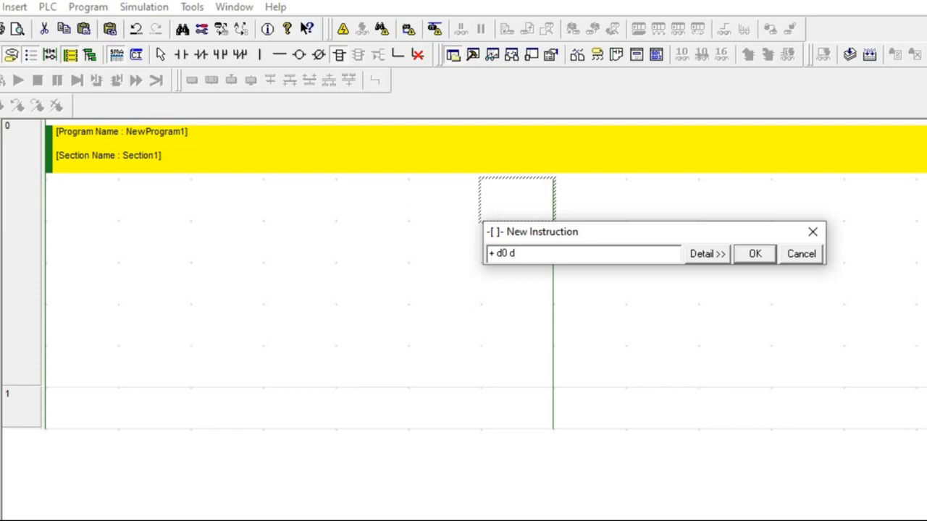
type("1")
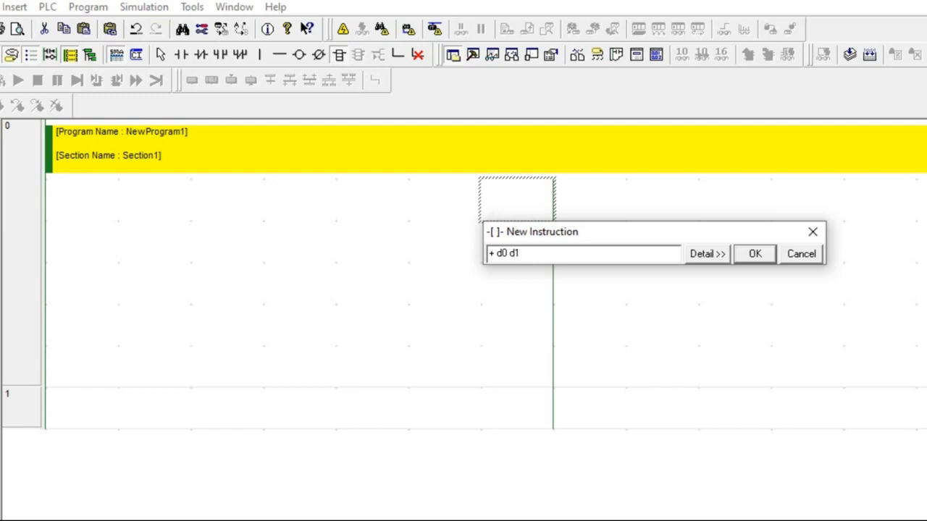
type("\" \"")
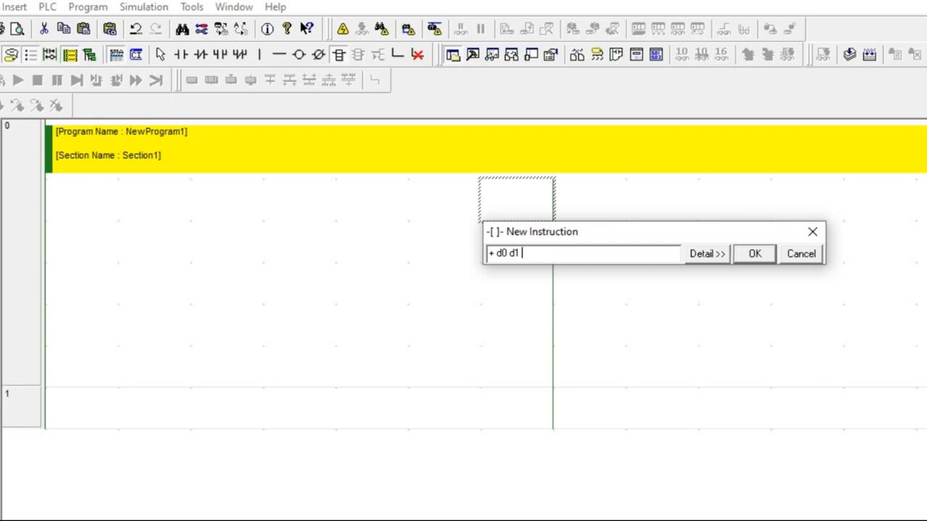
type("d2")
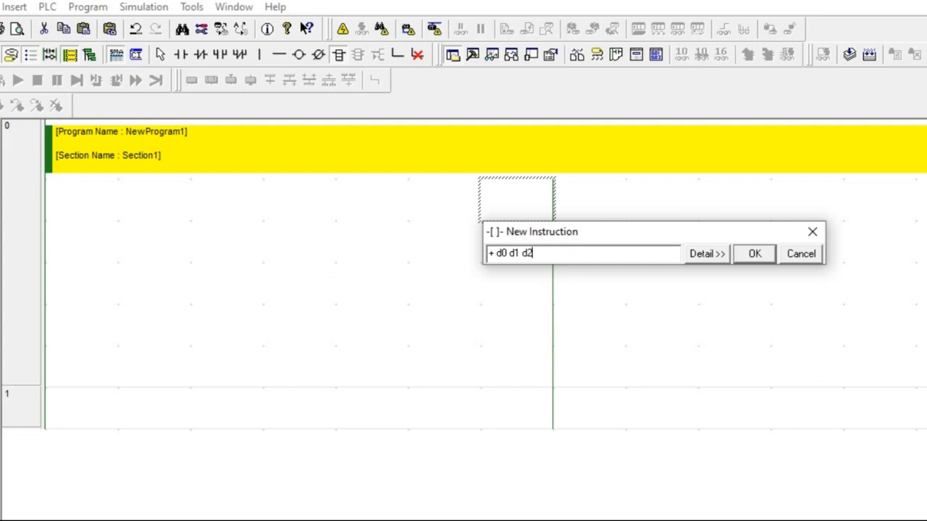
mouse_move(725, 221)
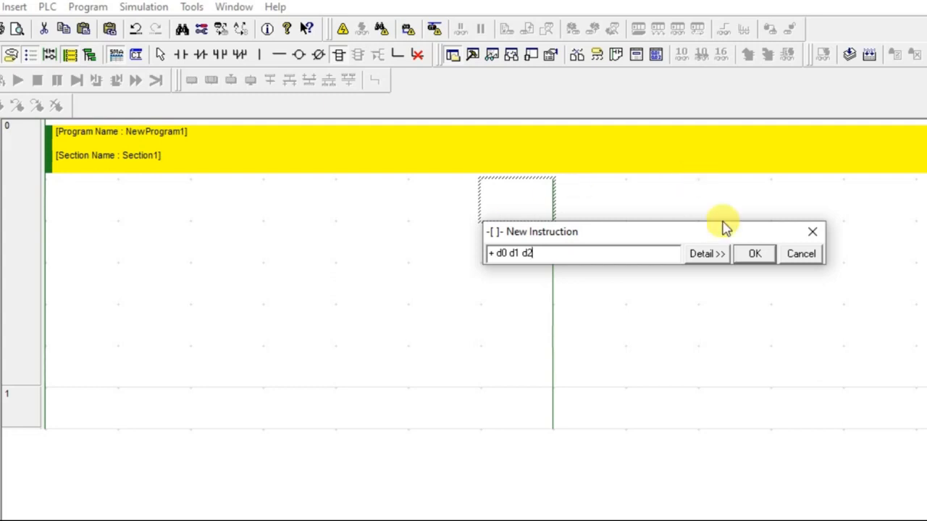
left_click(706, 253)
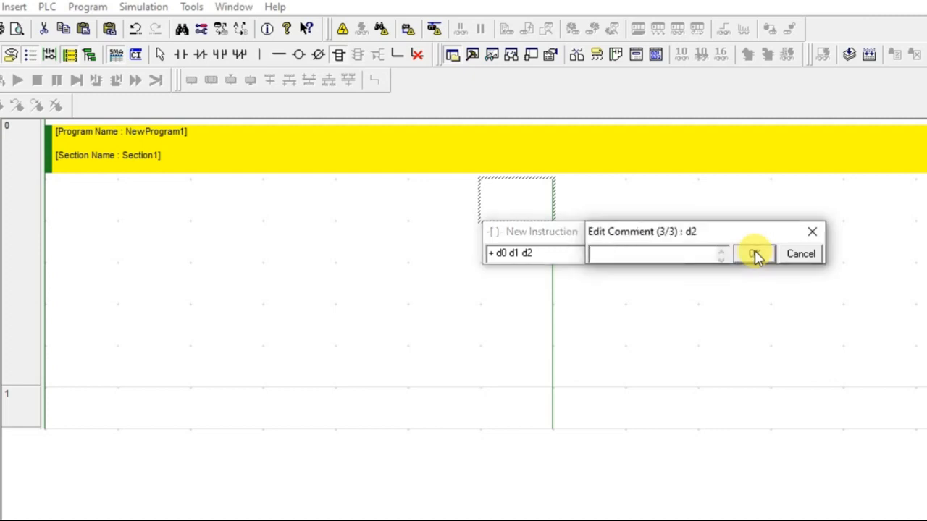
Step: Give D2 the comment 'result'
type("res")
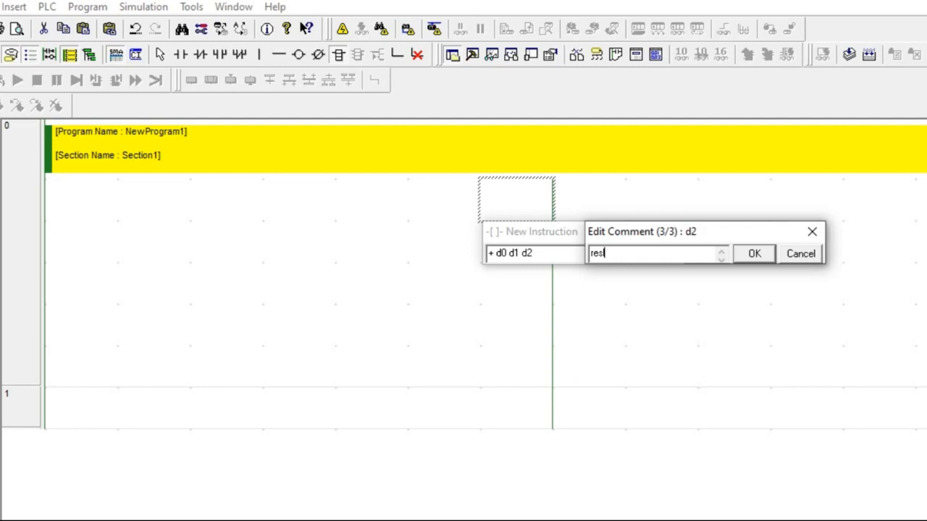
type("ult")
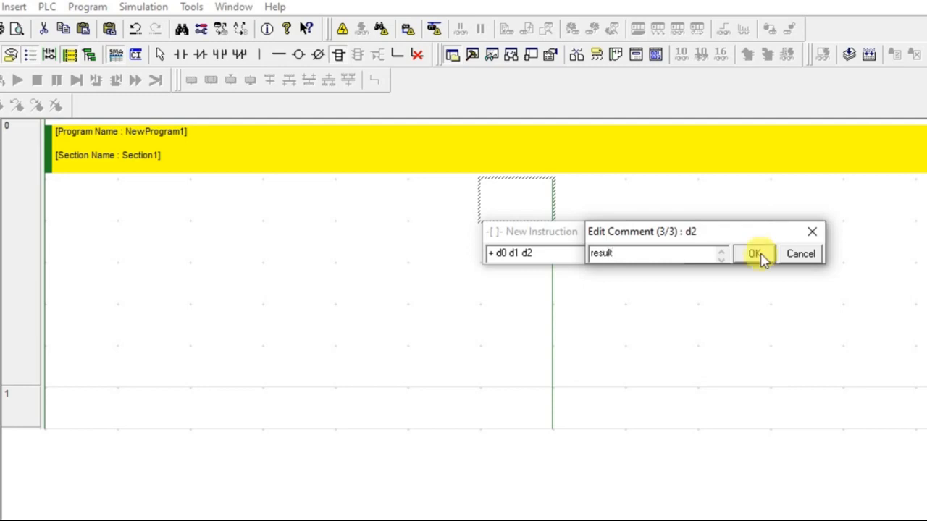
left_click(754, 254)
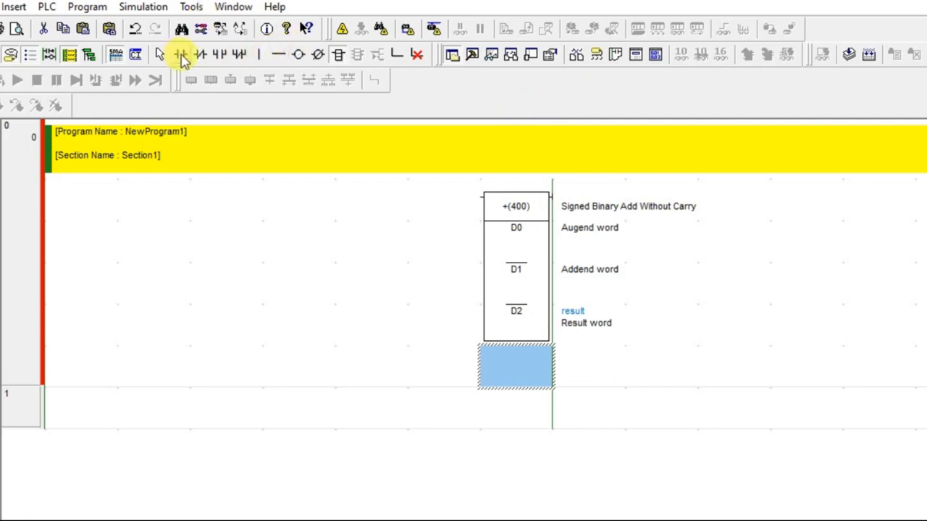
Step: Place a normally open contact 0.00 at the start of rung 0
left_click(181, 54)
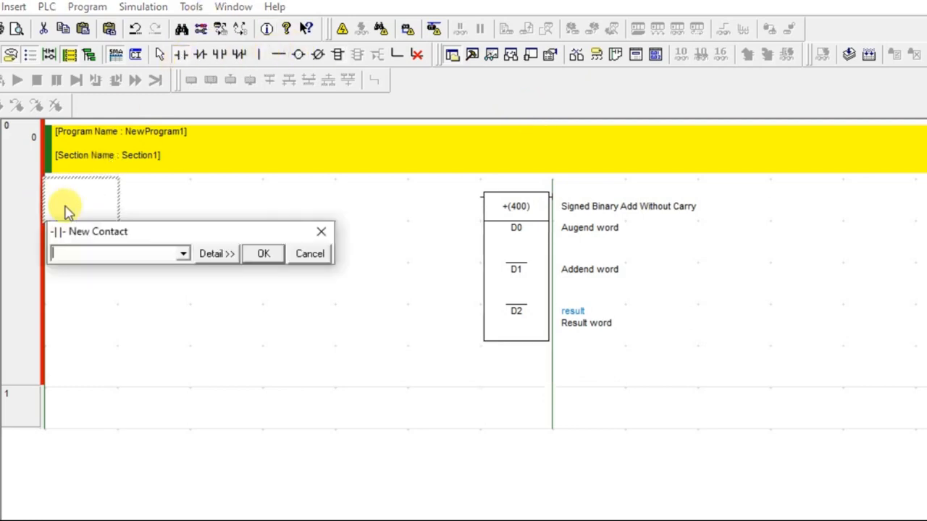
type("0.0")
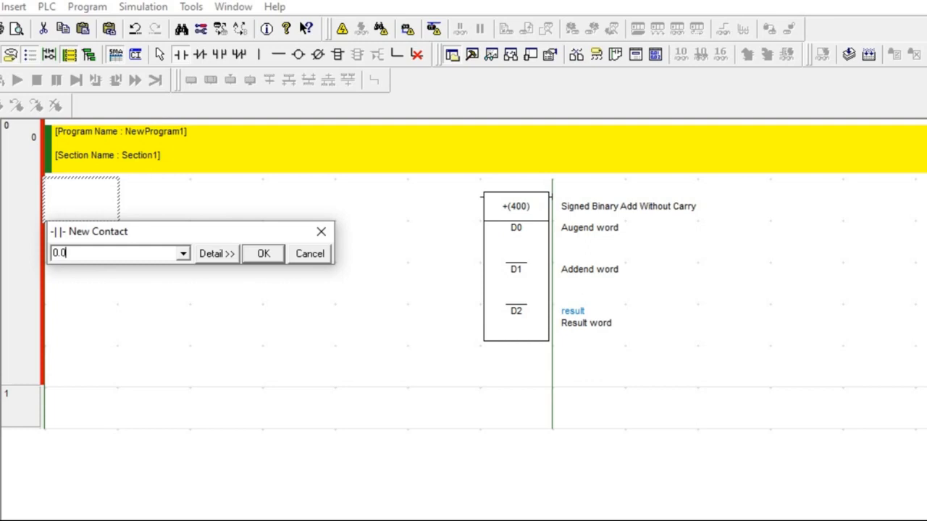
left_click(262, 253)
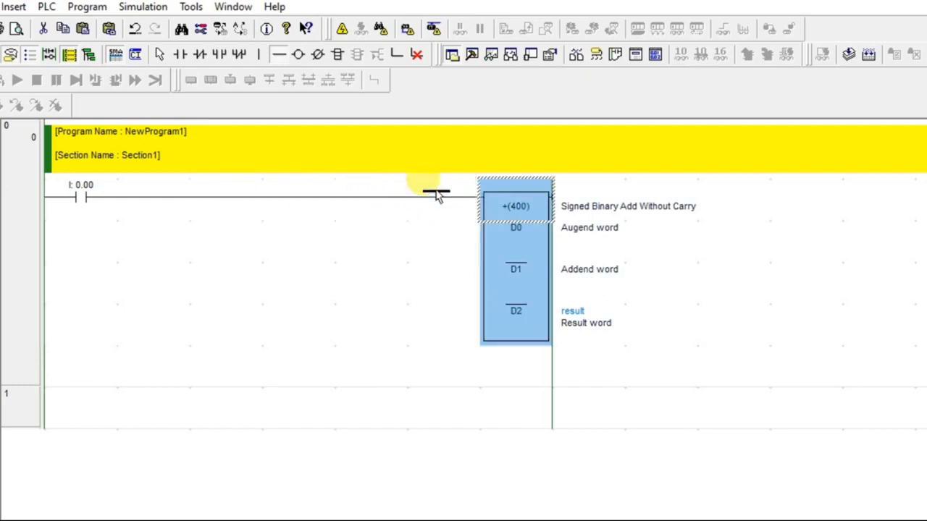
left_click(143, 7)
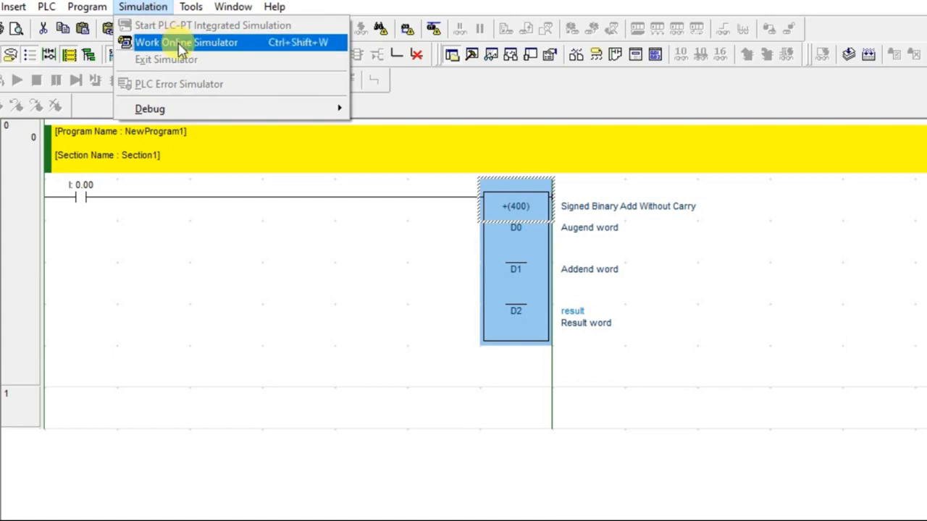
Step: Go online with the simulator, set D0 and D1 to 200, and select contact 0.00
left_click(185, 42)
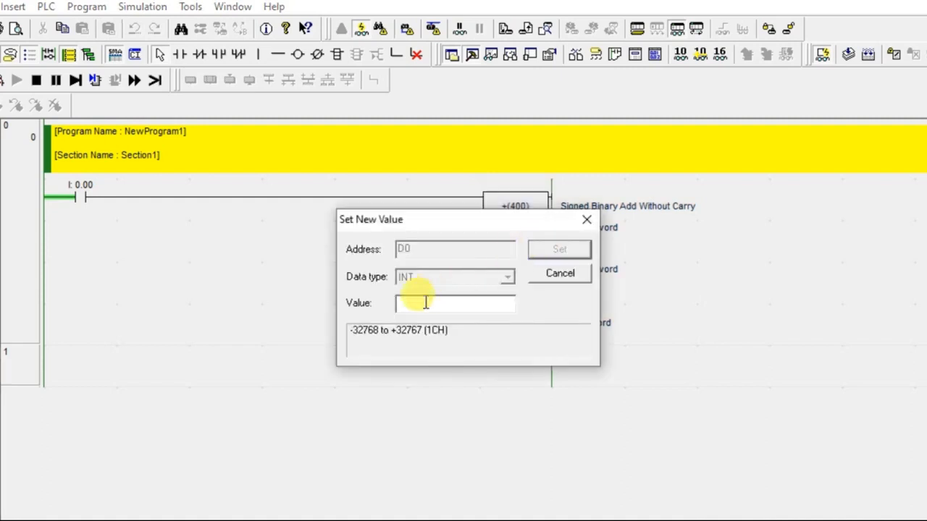
mouse_move(413, 333)
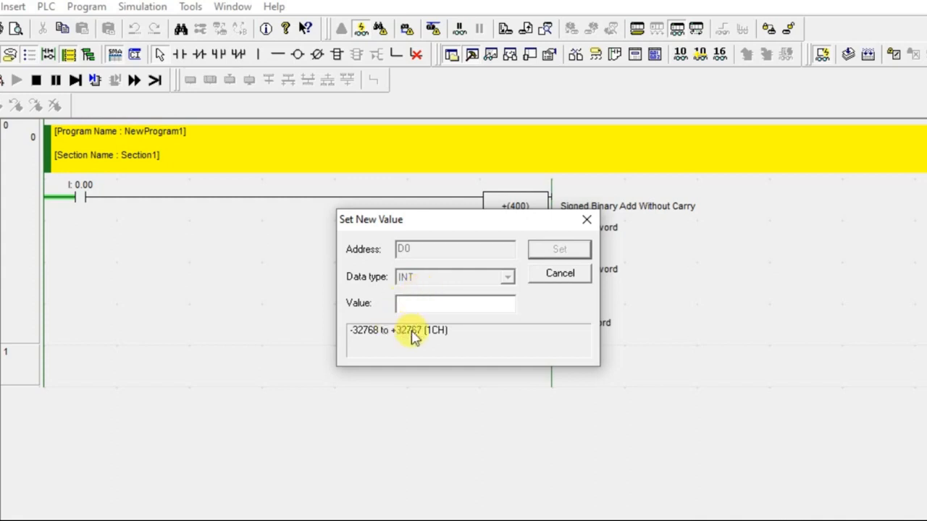
mouse_move(357, 342)
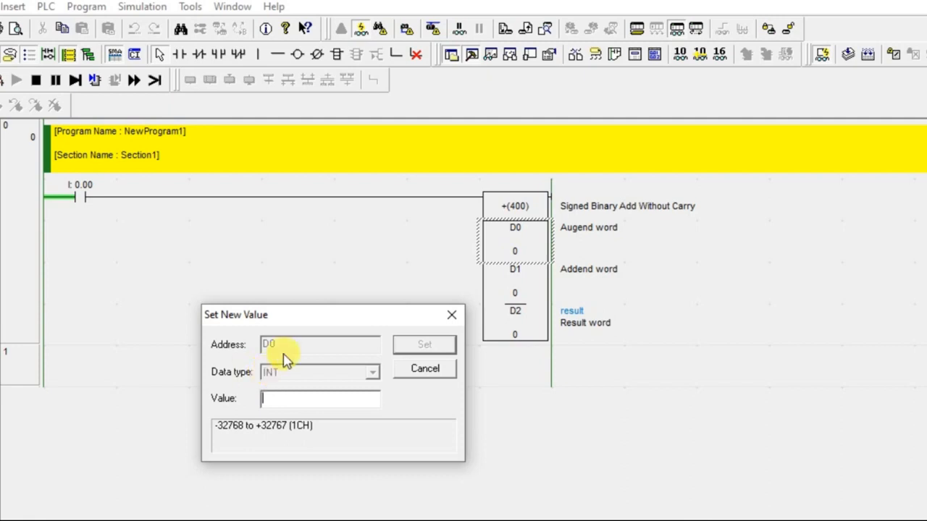
left_click(319, 399)
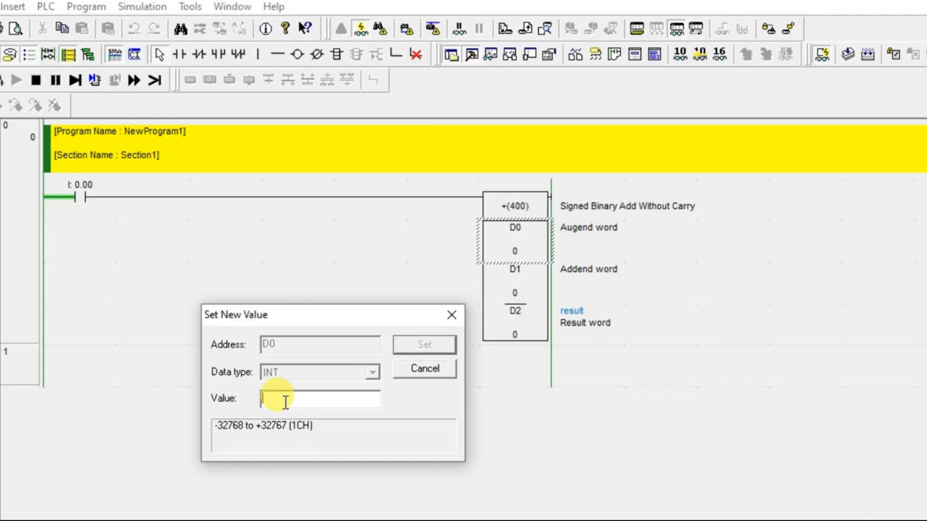
type("200")
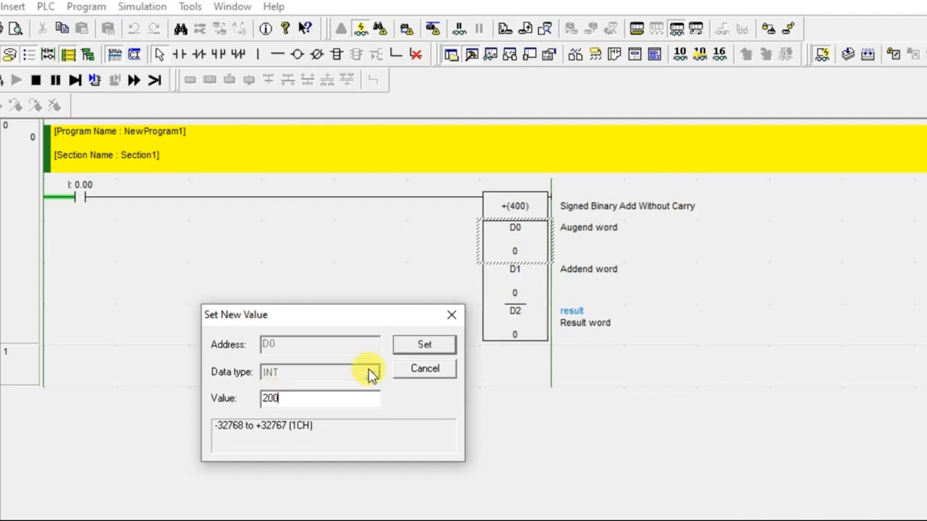
left_click(423, 344)
type("2")
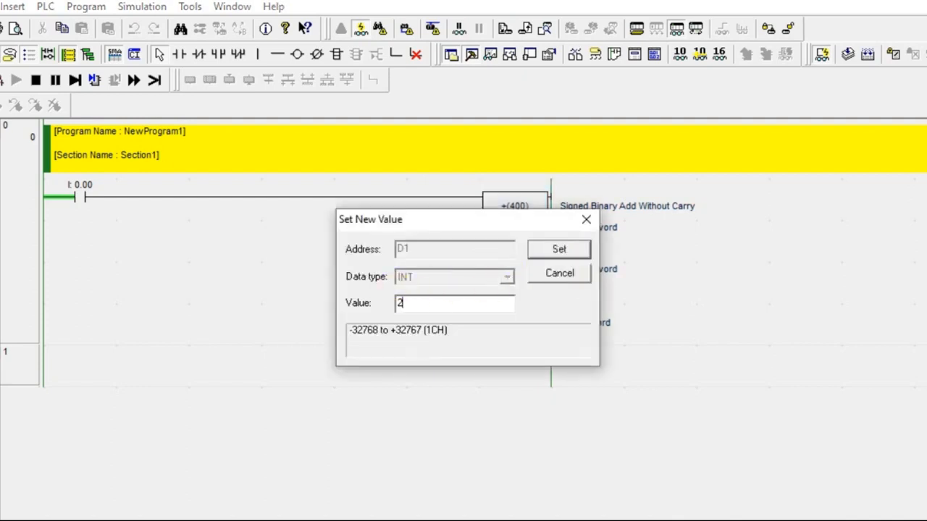
left_click(558, 248)
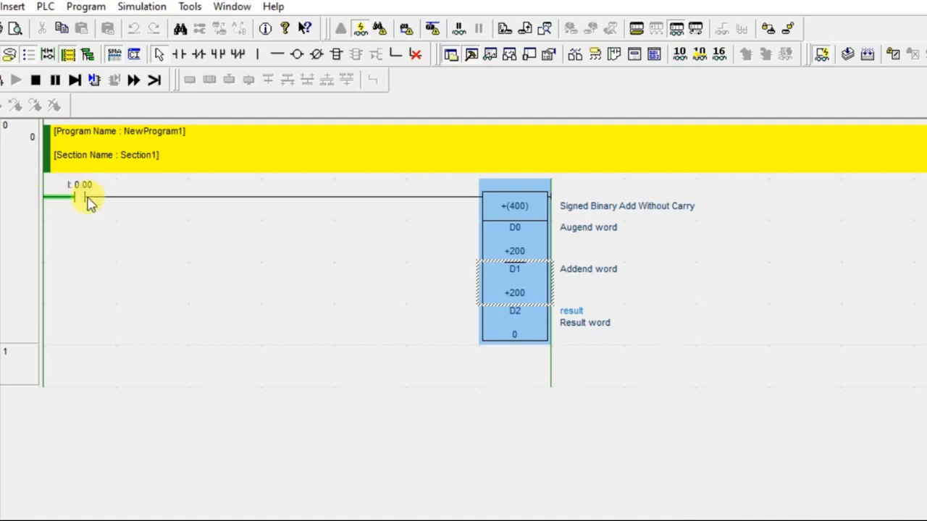
left_click(79, 196)
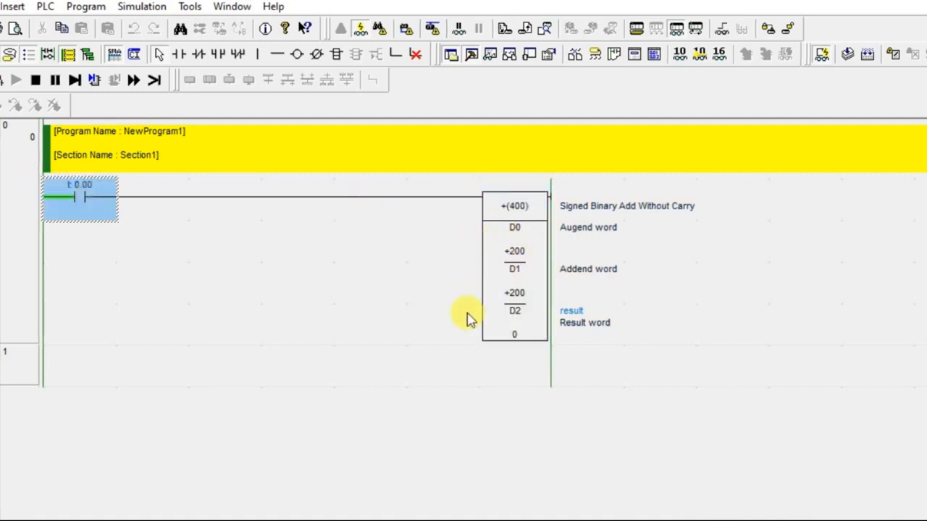
mouse_move(500, 341)
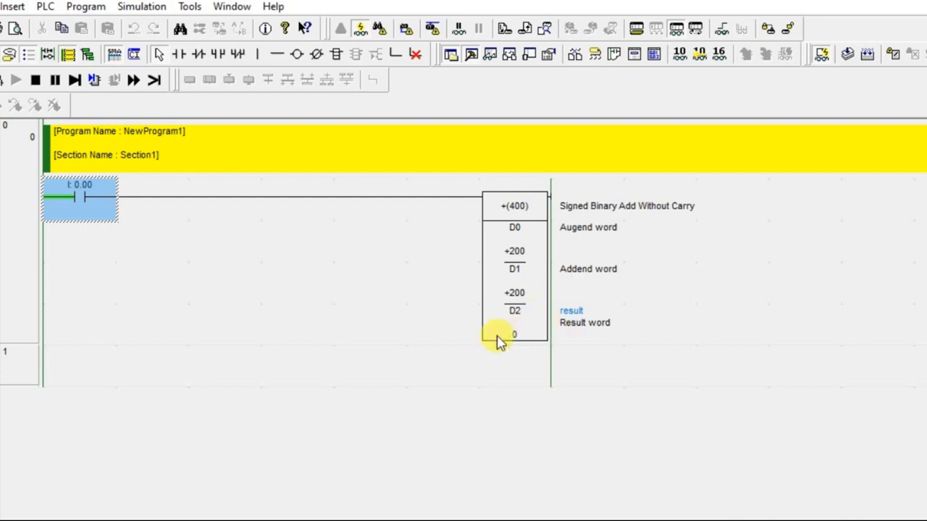
left_click(514, 322)
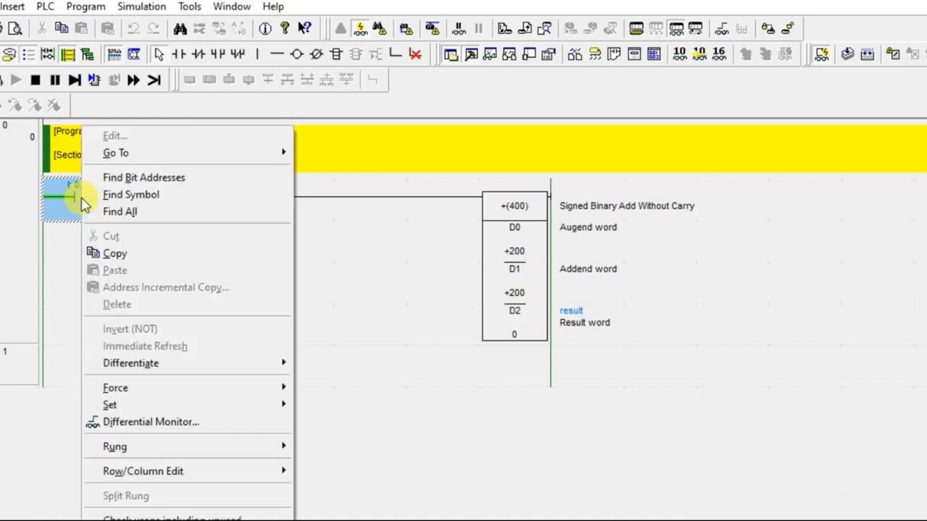
mouse_move(115, 388)
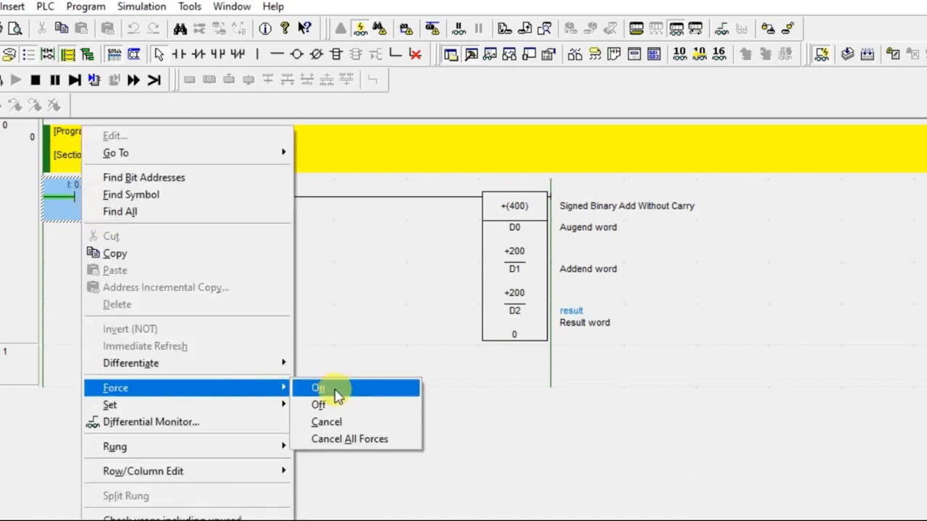
Step: Force contact 0.00 on and change D1 to 300, so D2 reads +500
left_click(319, 387)
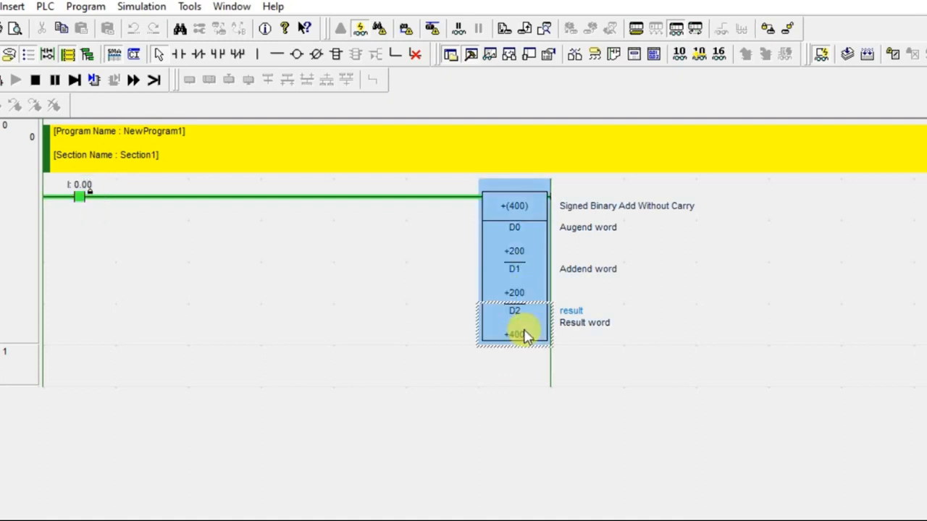
mouse_move(503, 292)
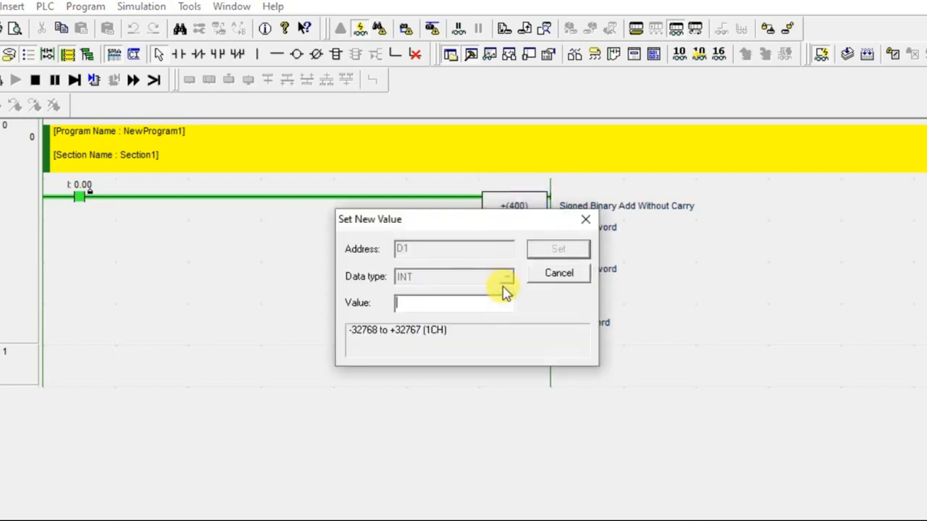
type("300")
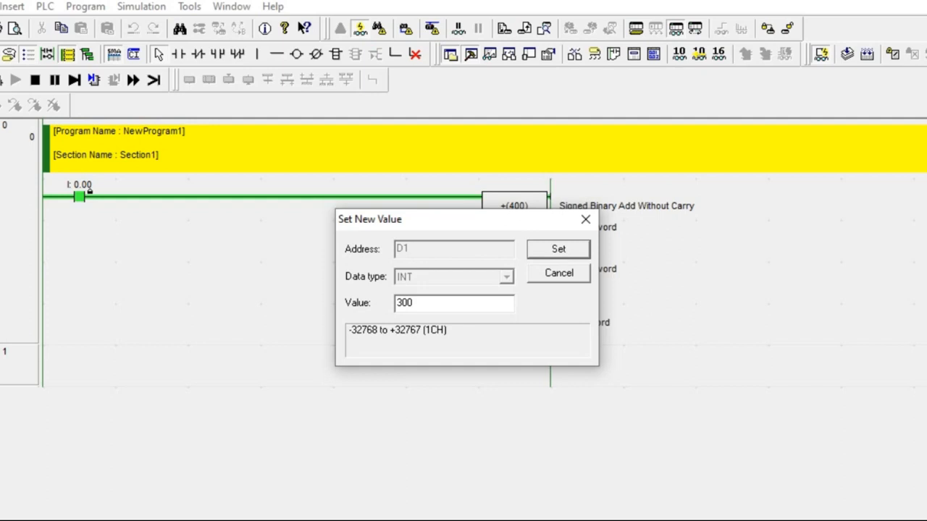
left_click(557, 248)
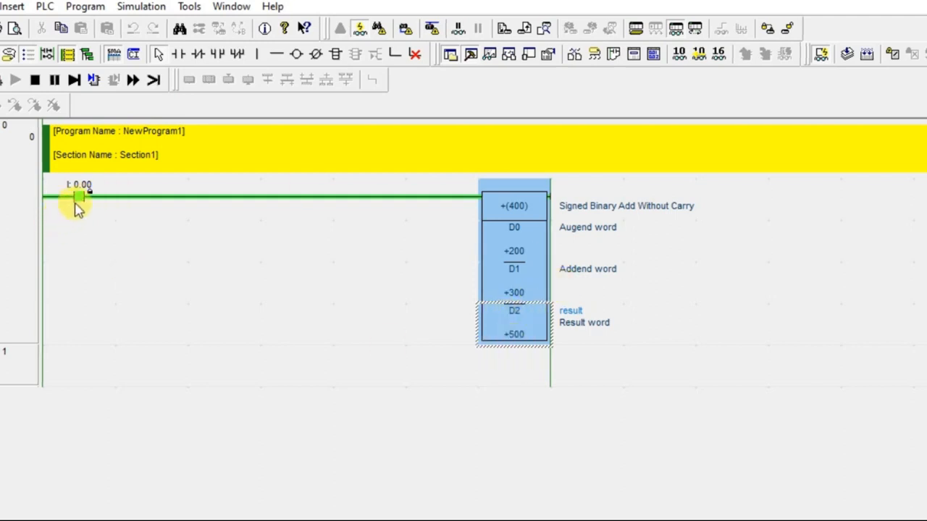
Step: Keep contact 0.00 on and set D0 to 300, so D2 reads +600
double_click(78, 196)
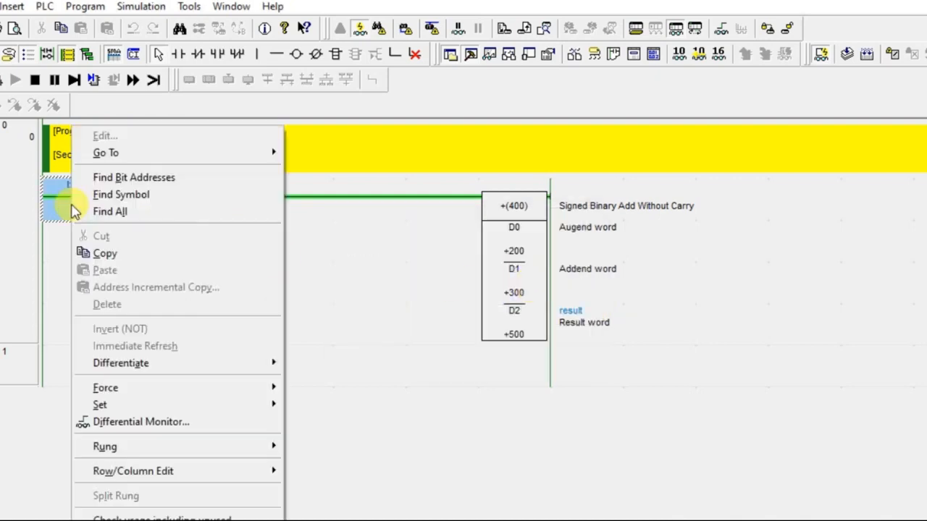
mouse_move(99, 404)
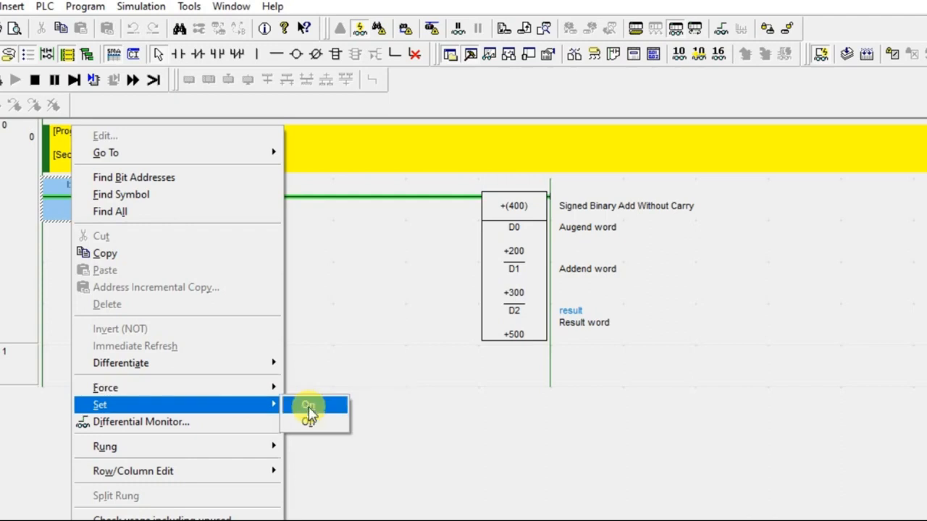
left_click(310, 404)
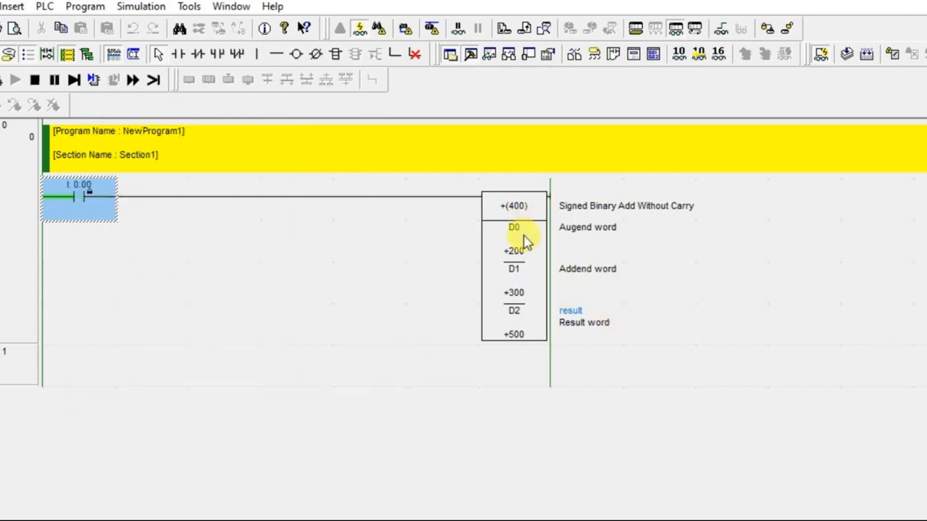
double_click(514, 228)
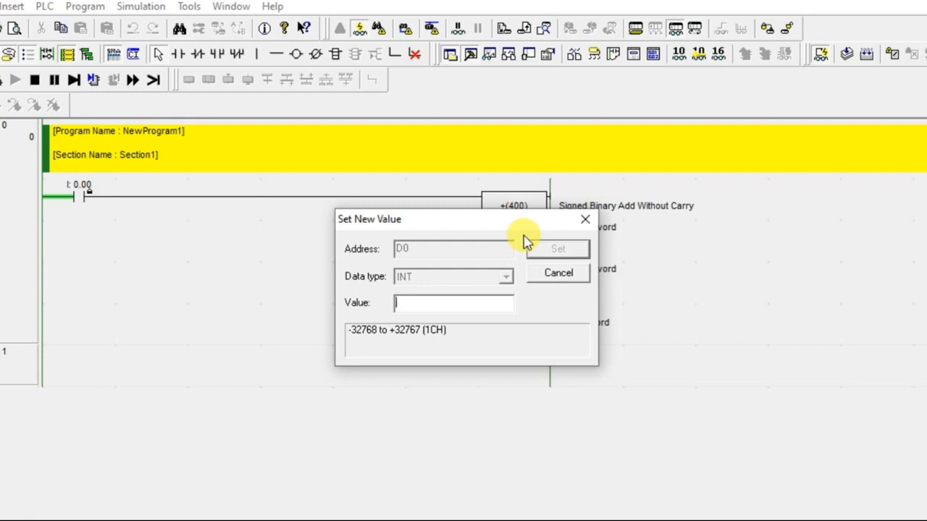
left_click(557, 273)
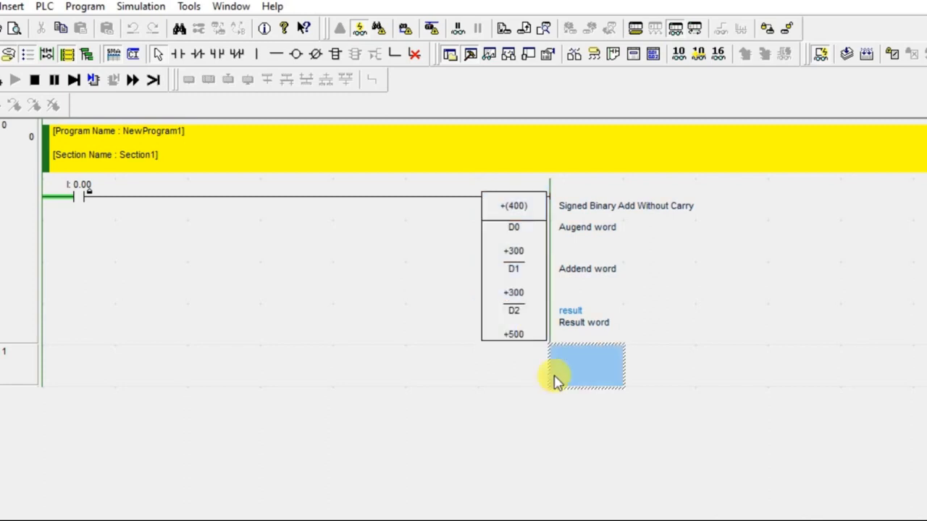
mouse_move(149, 182)
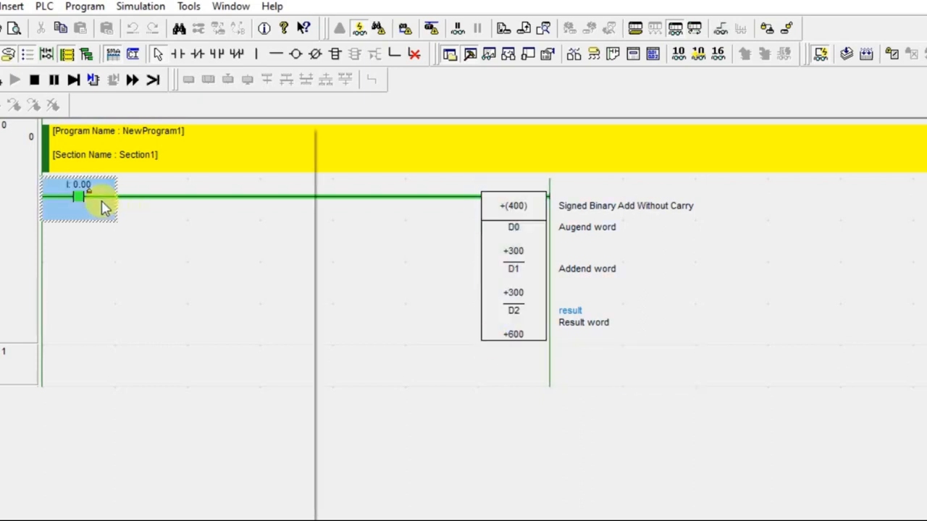
Step: Force contact 0.00 off and leave the online simulation
right_click(80, 199)
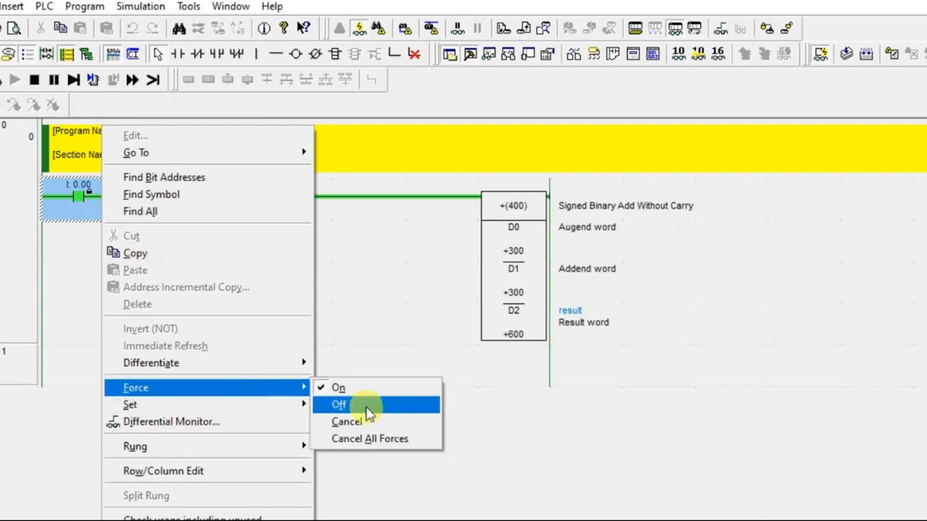
left_click(339, 404)
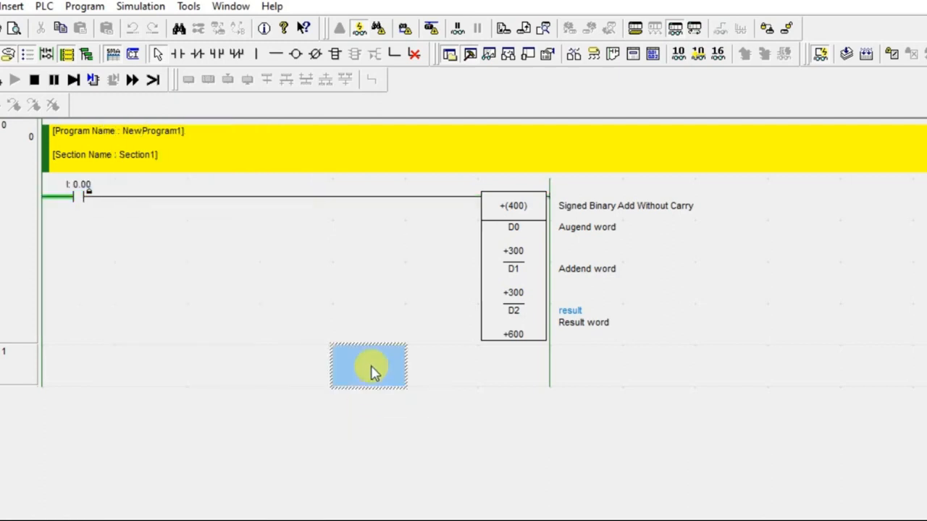
mouse_move(599, 422)
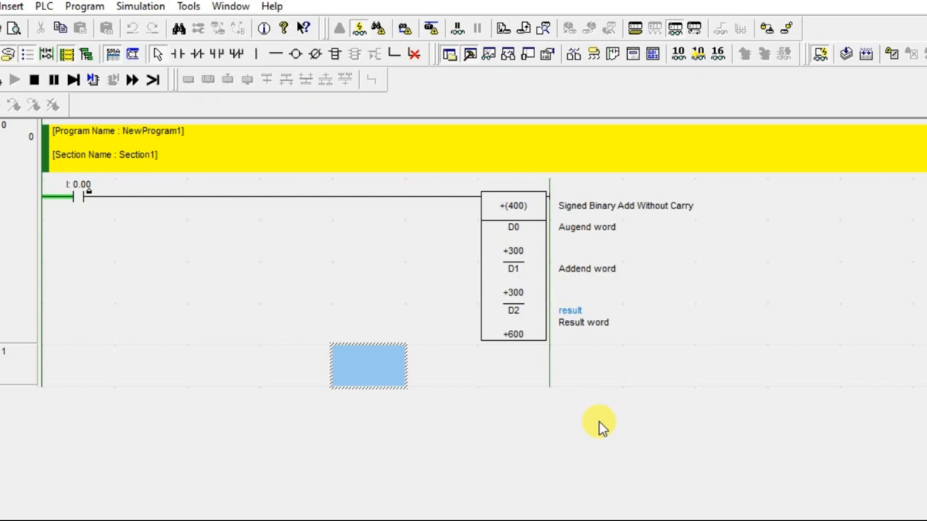
left_click(140, 6)
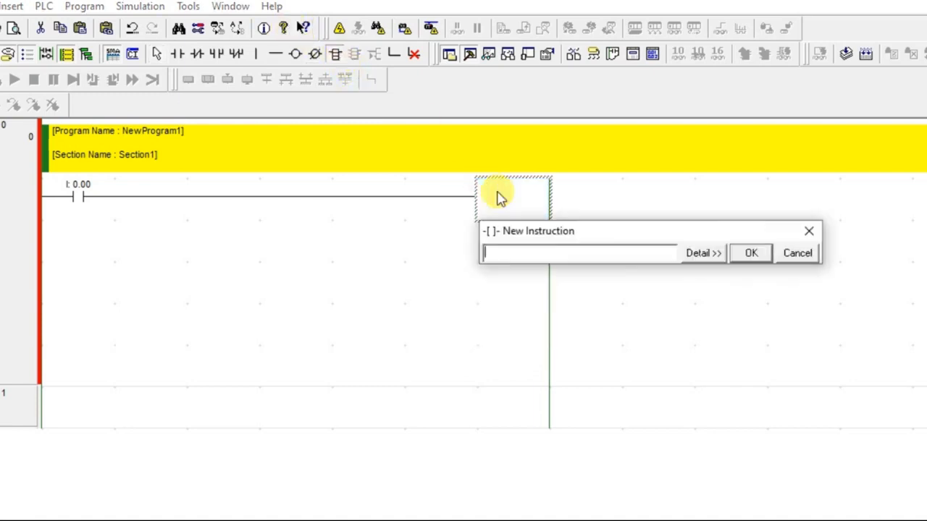
Step: Enter a -(410) subtract instruction on the rung using D0, D1 and D2
type("-")
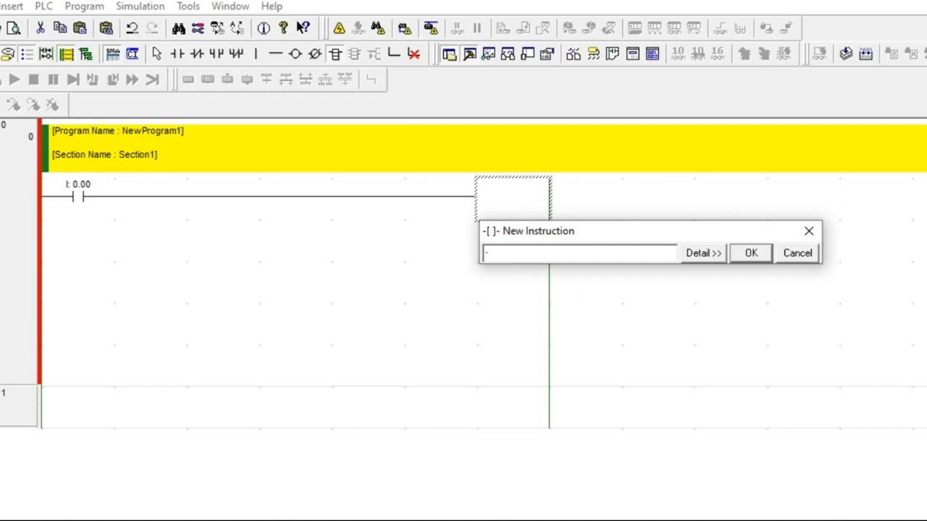
type("d0")
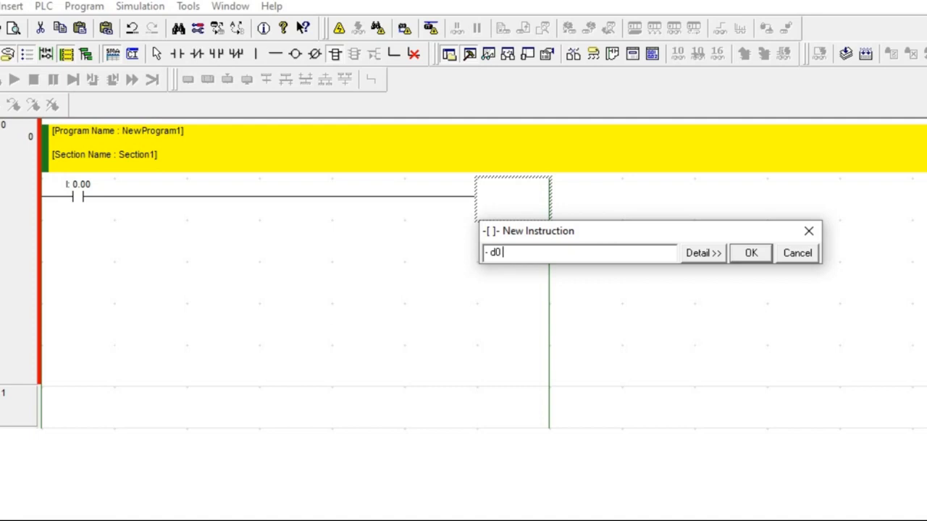
type("d1 d")
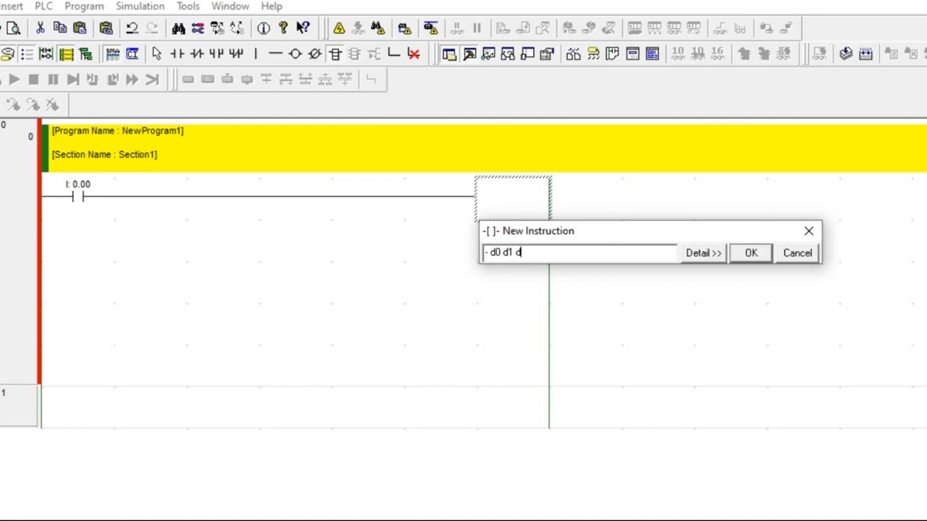
left_click(701, 253)
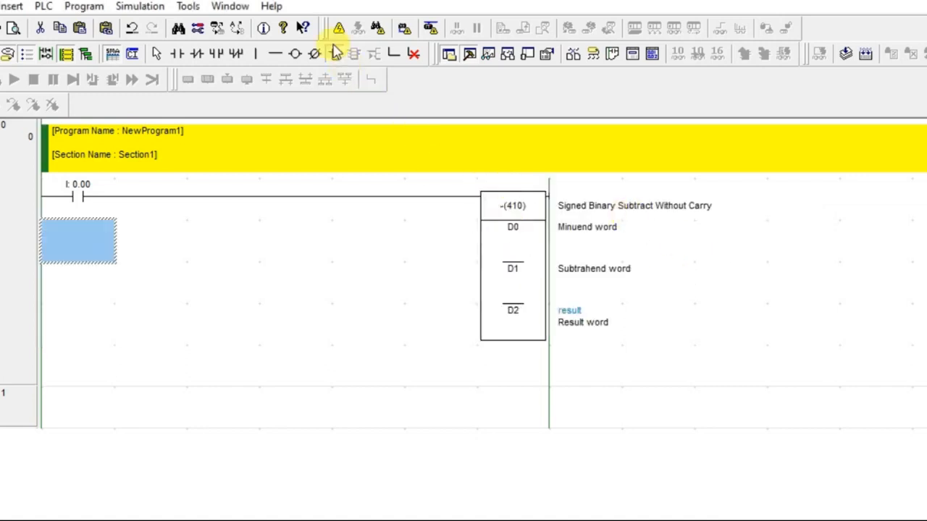
left_click(139, 5)
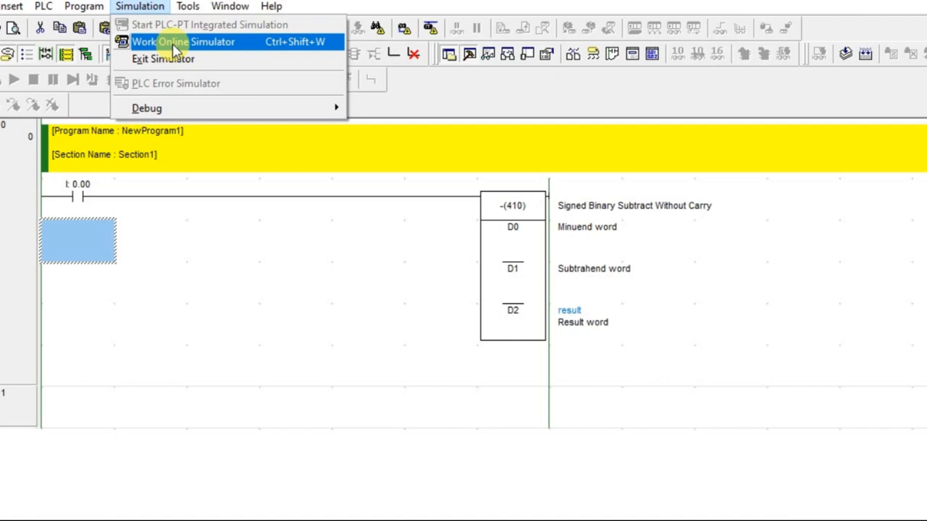
Step: Go online with the simulator, force contact 0.00 on then off, and select D0
left_click(182, 41)
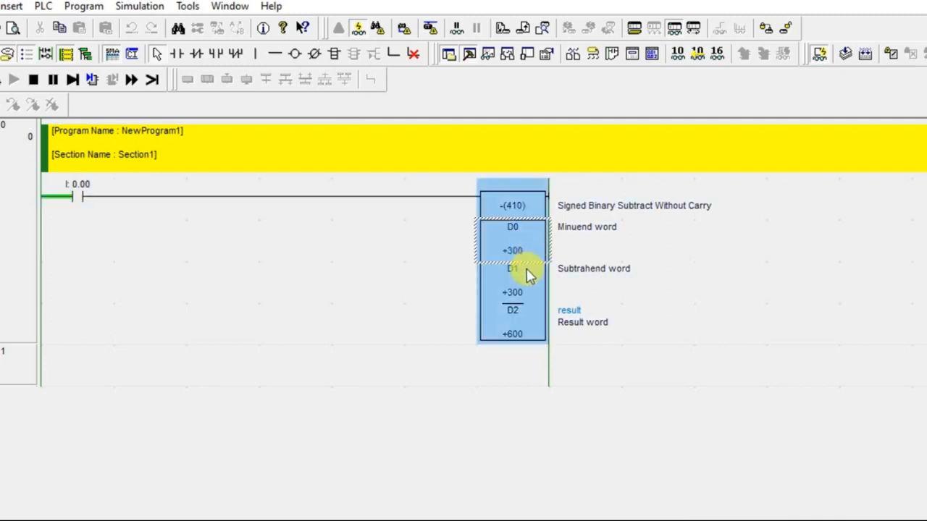
mouse_move(525, 288)
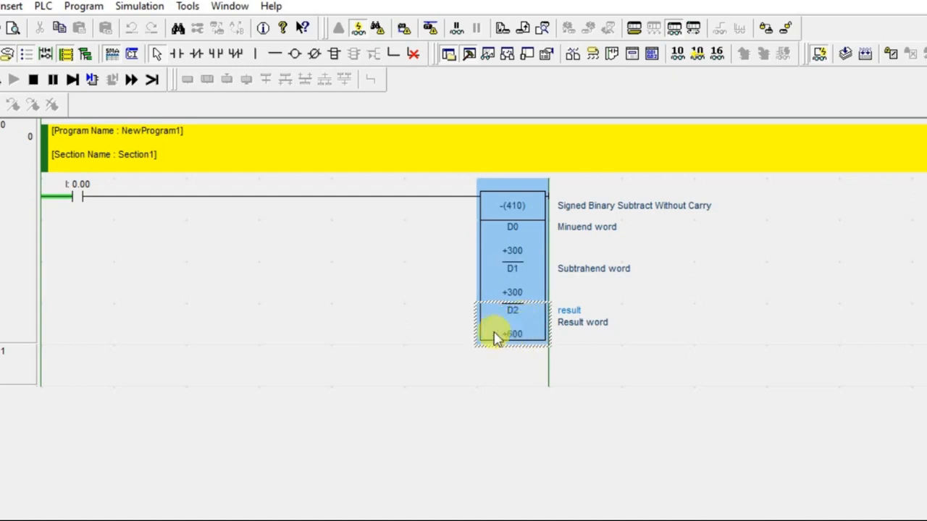
mouse_move(261, 362)
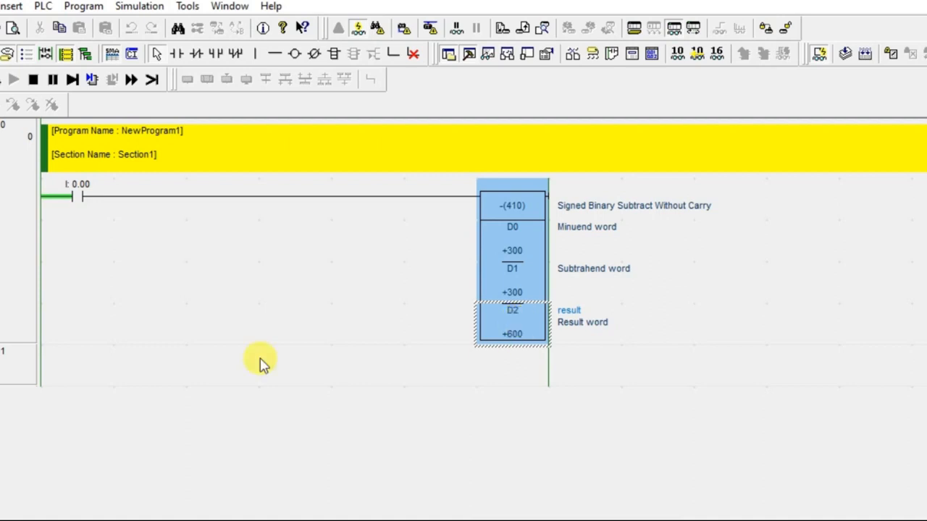
double_click(72, 196)
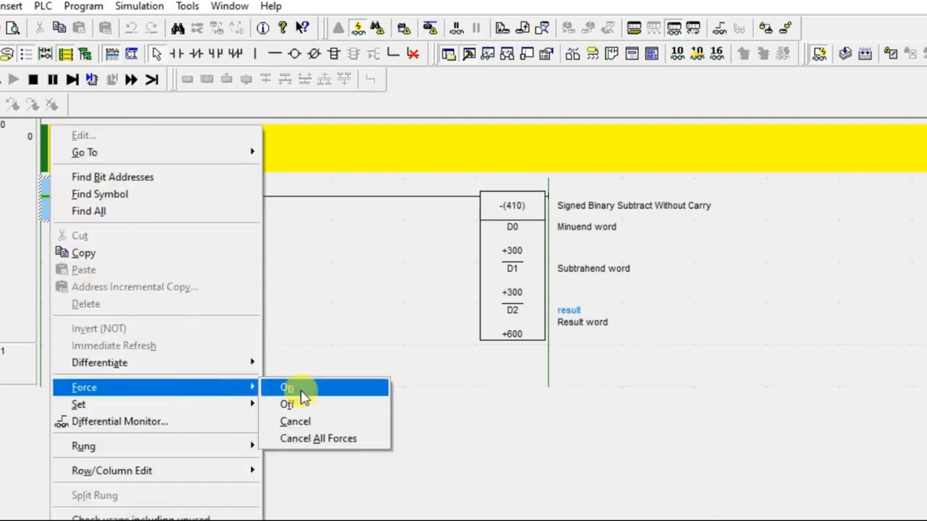
left_click(288, 387)
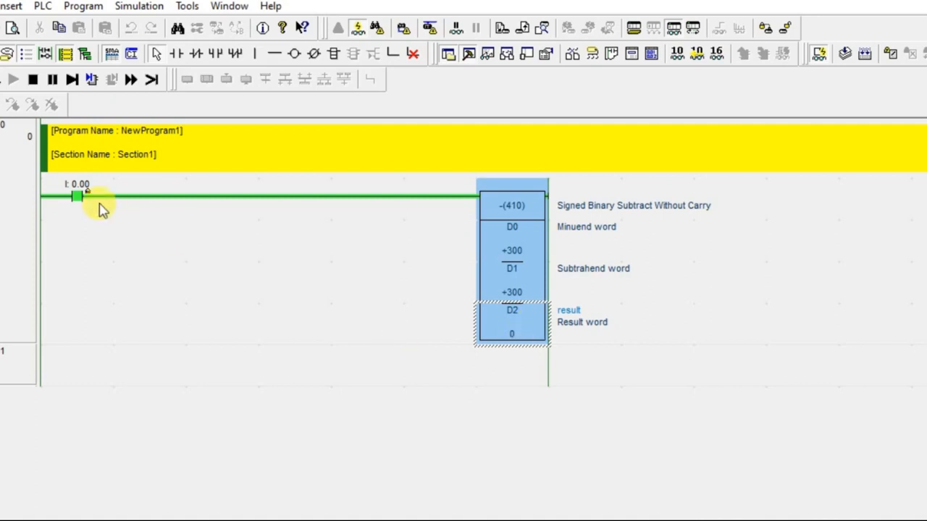
right_click(76, 195)
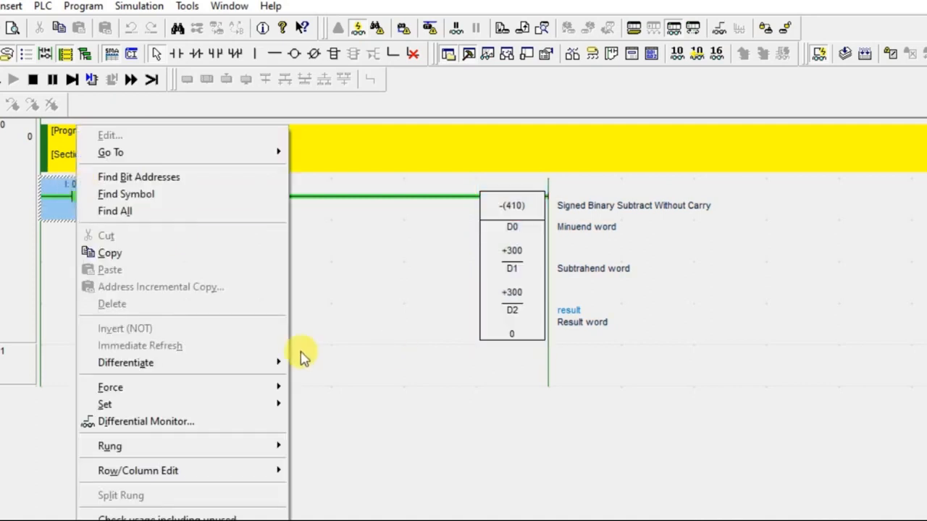
left_click(323, 399)
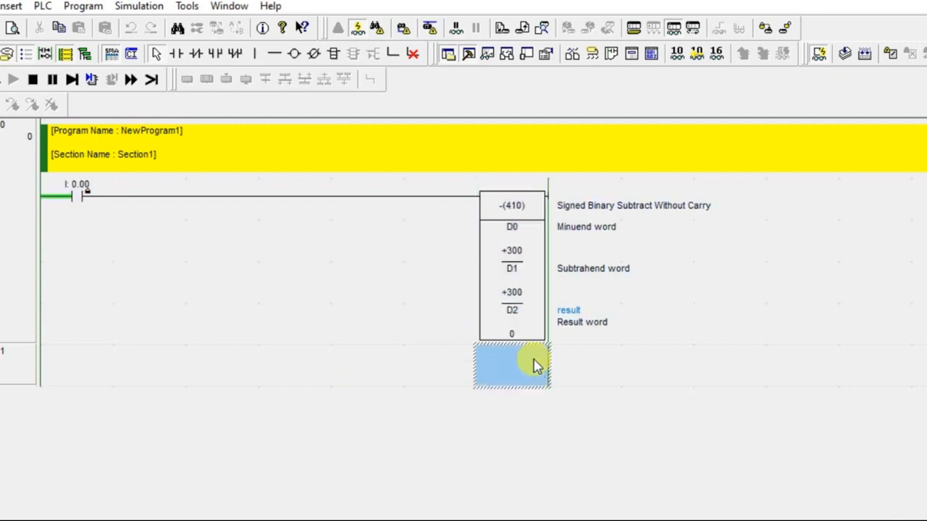
mouse_move(525, 296)
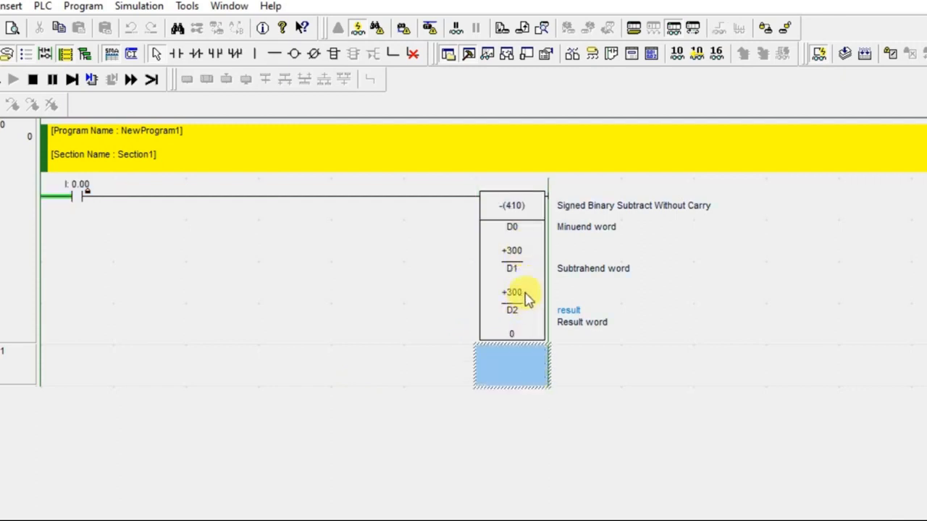
left_click(512, 252)
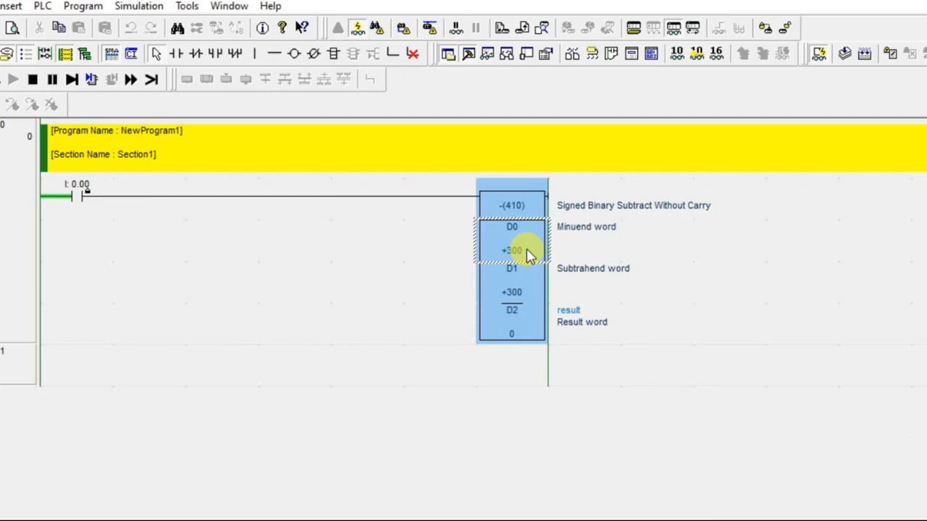
Step: Set the value of D0 to -400
double_click(512, 239)
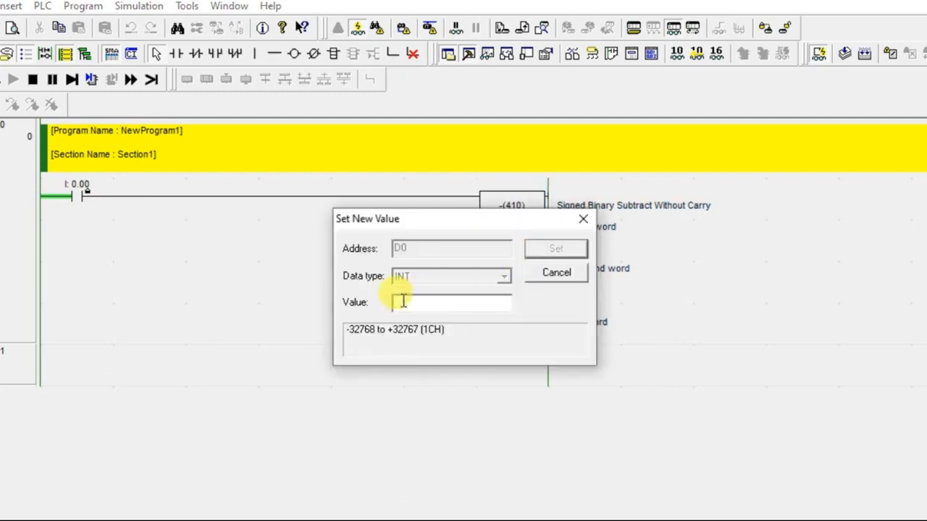
type("-400")
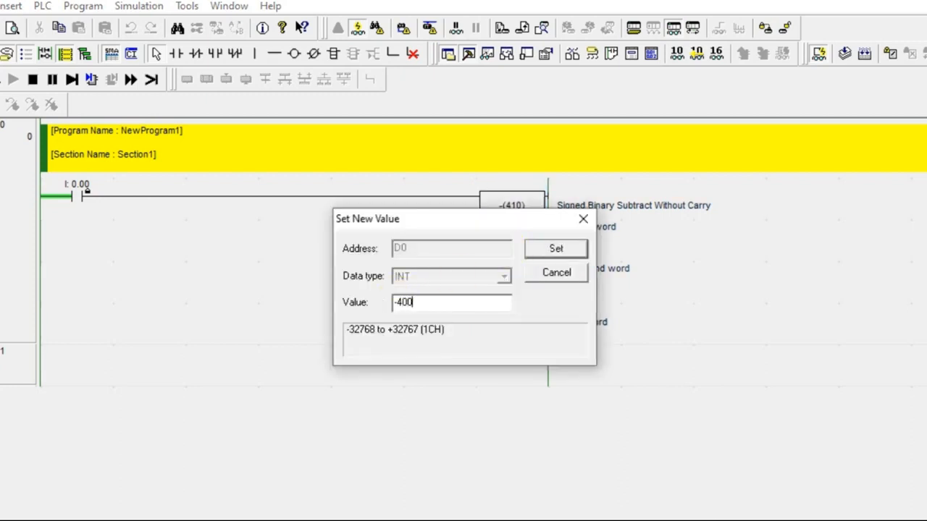
left_click(555, 248)
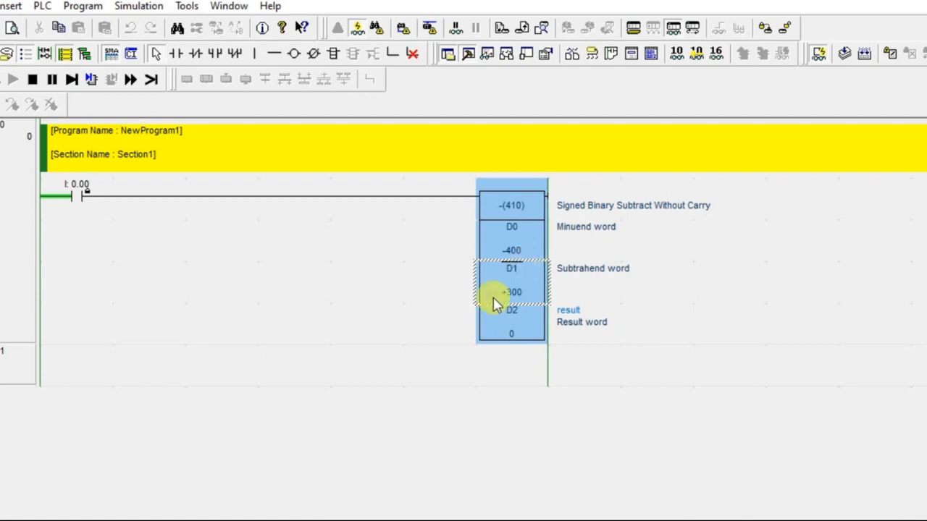
mouse_move(213, 191)
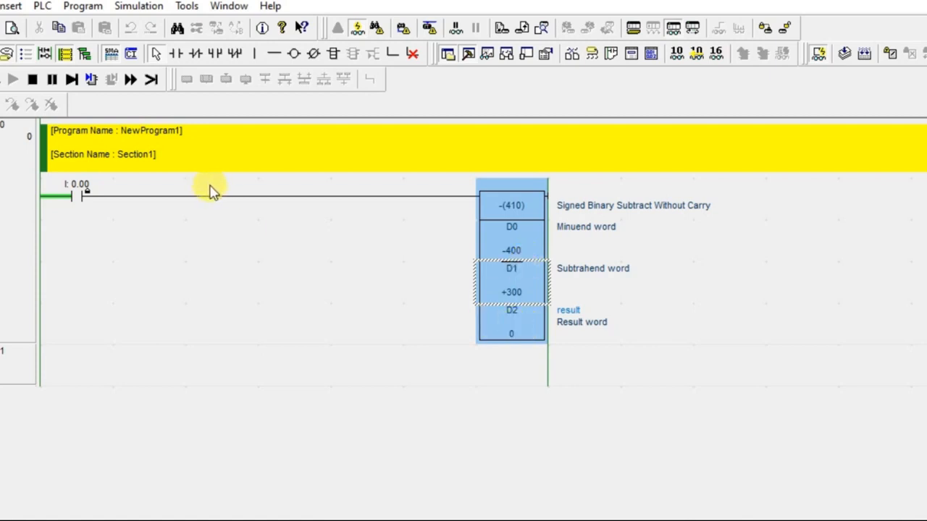
Step: Force contact 0.00 on so D2 reads -700
double_click(76, 196)
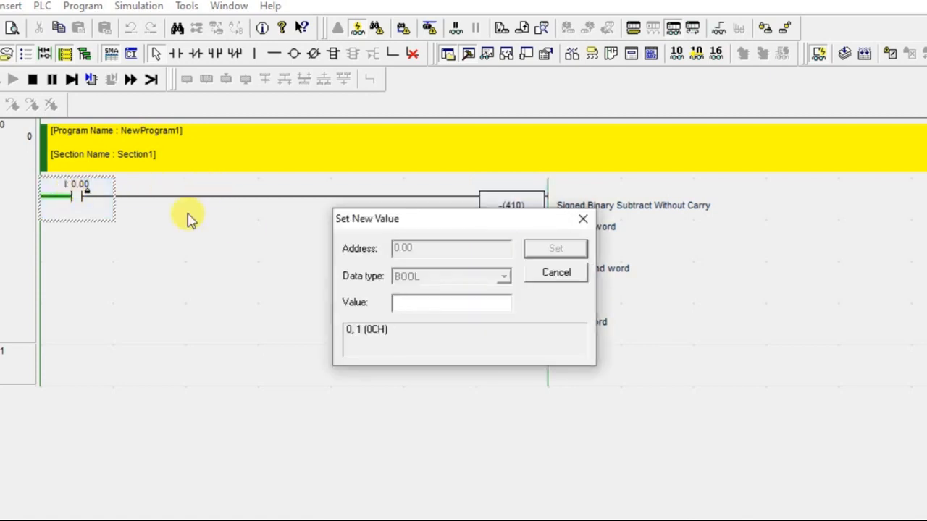
left_click(555, 272)
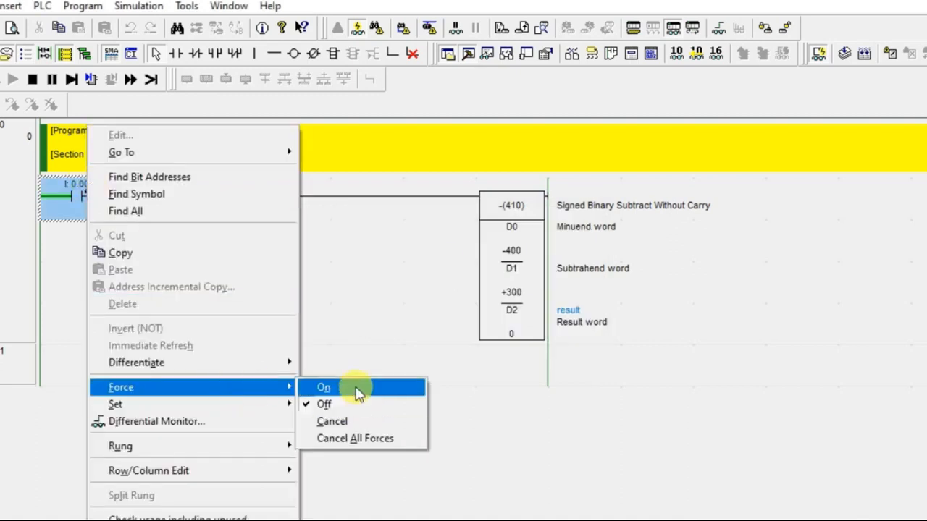
left_click(324, 387)
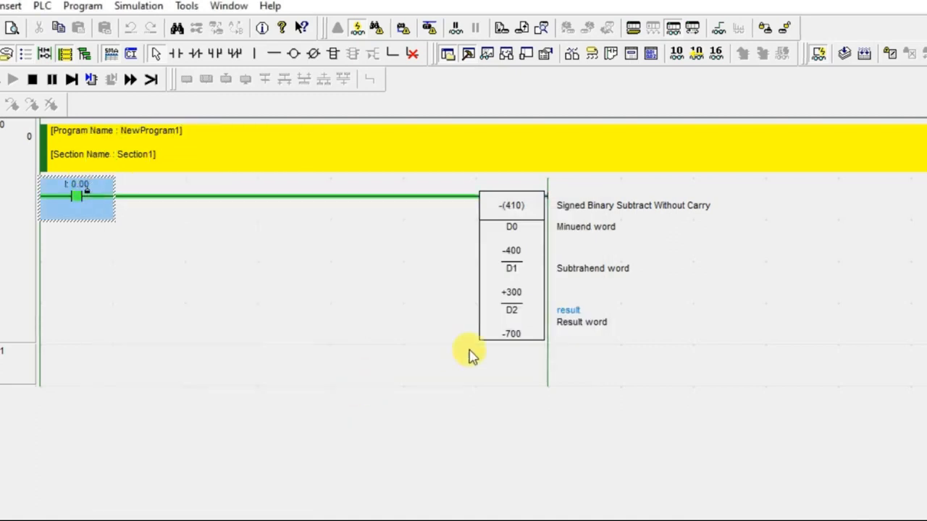